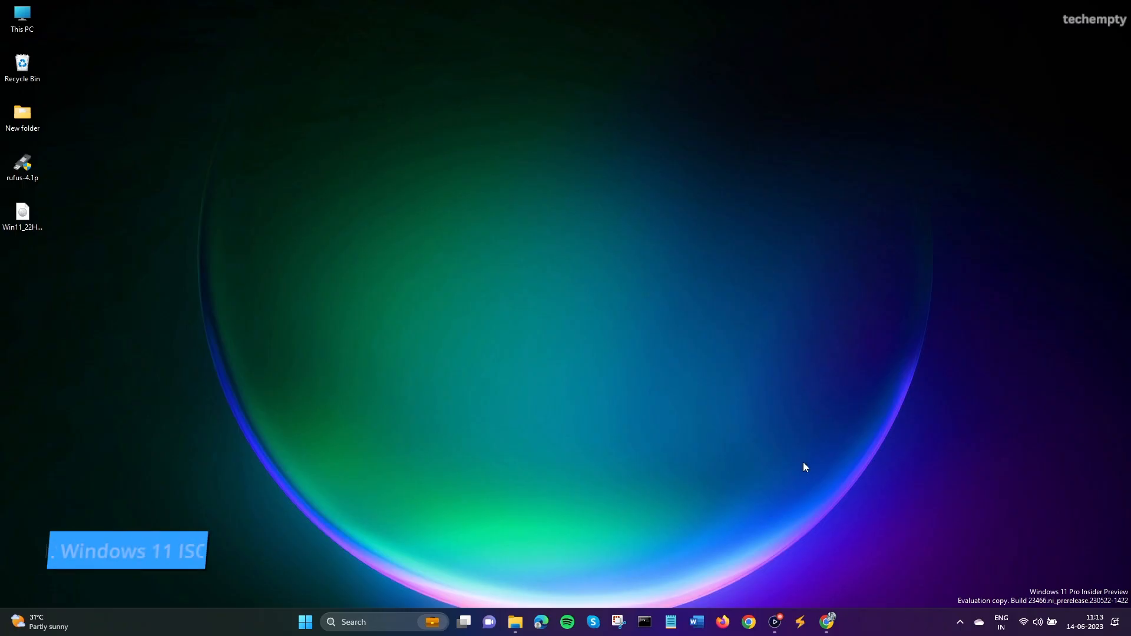
On Microsoft's download page, request the Windows 11 multi-edition ISO disk image.
click(827, 621)
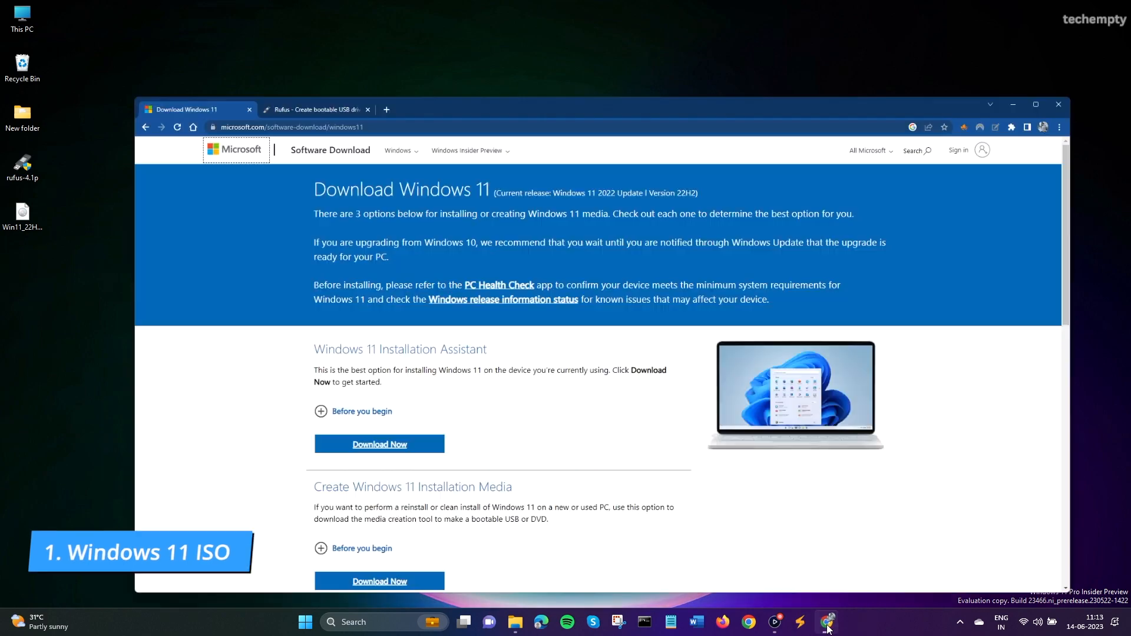
click(1035, 104)
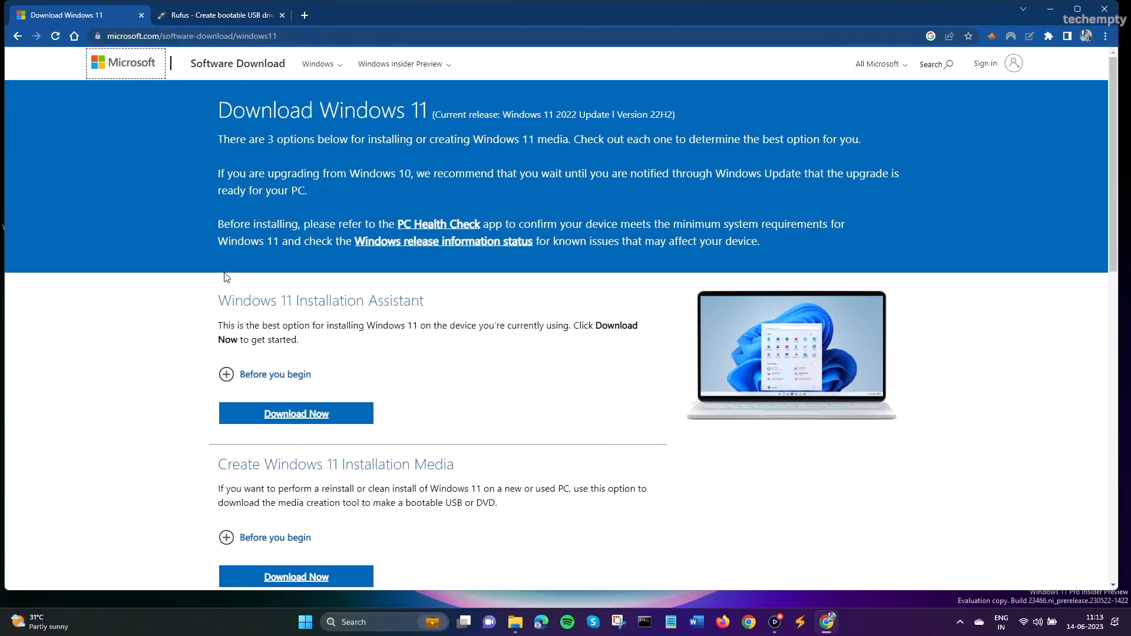
scroll(down, 3)
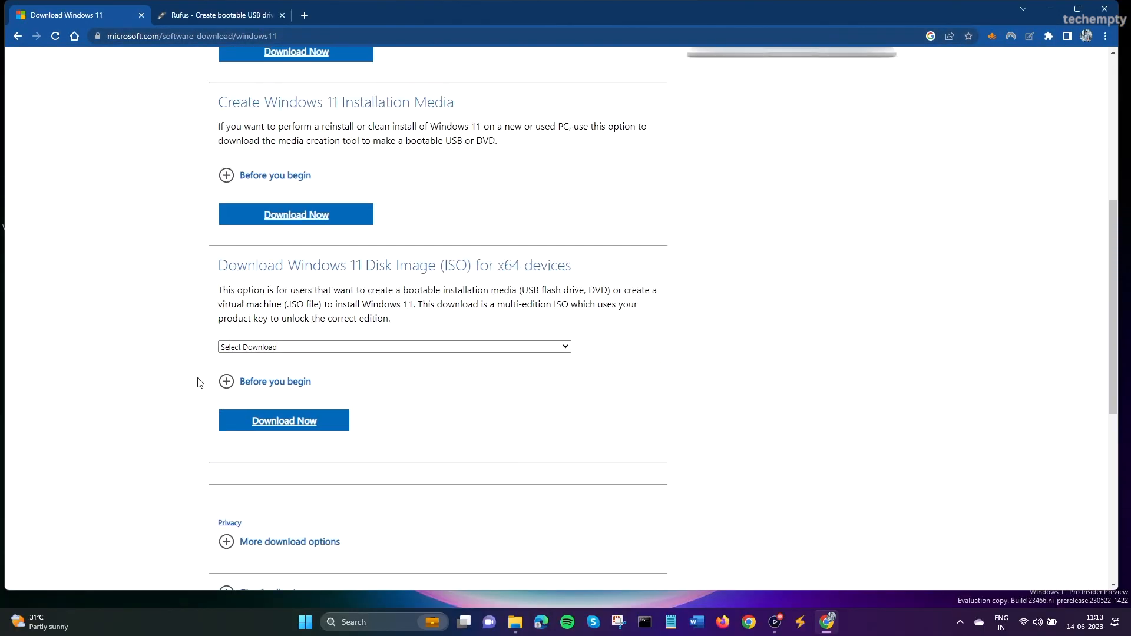
scroll(down, 3)
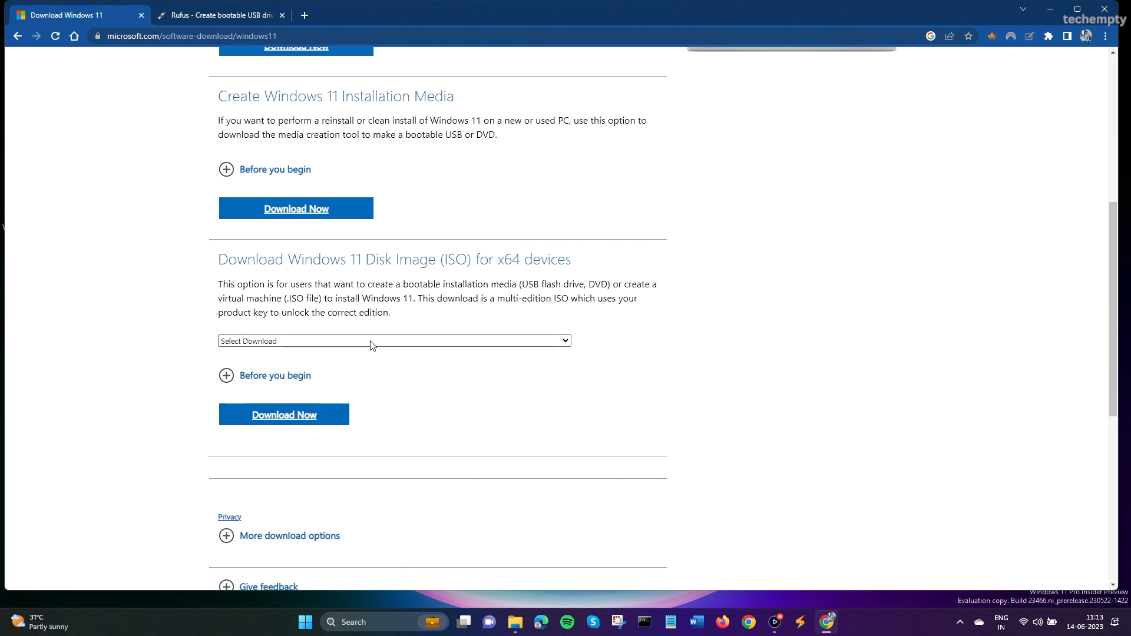
click(394, 340)
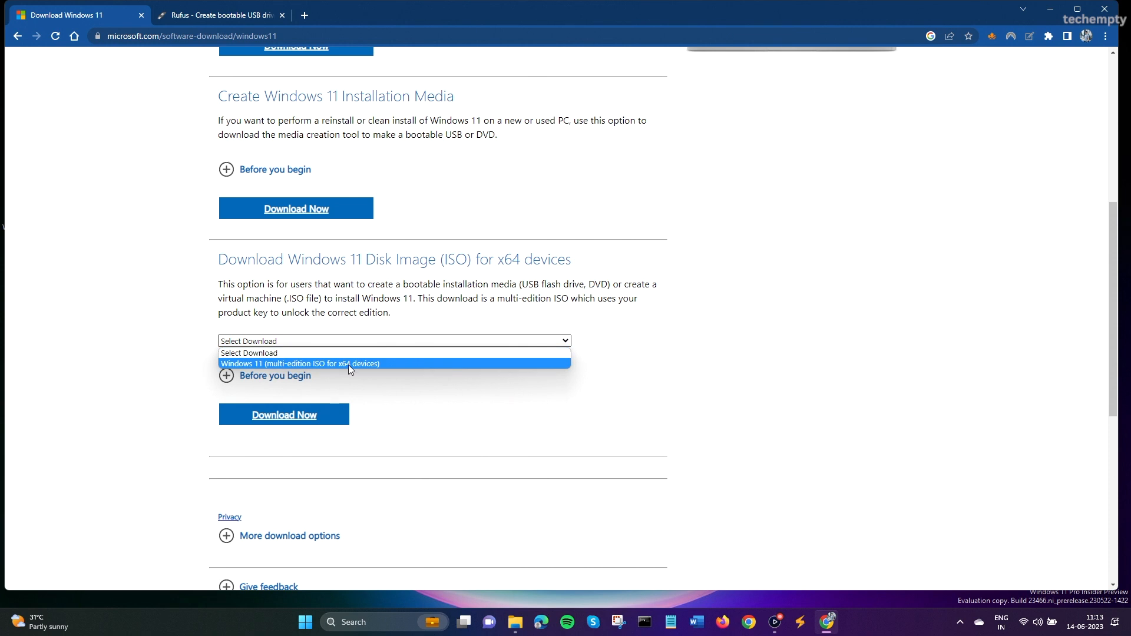
click(308, 364)
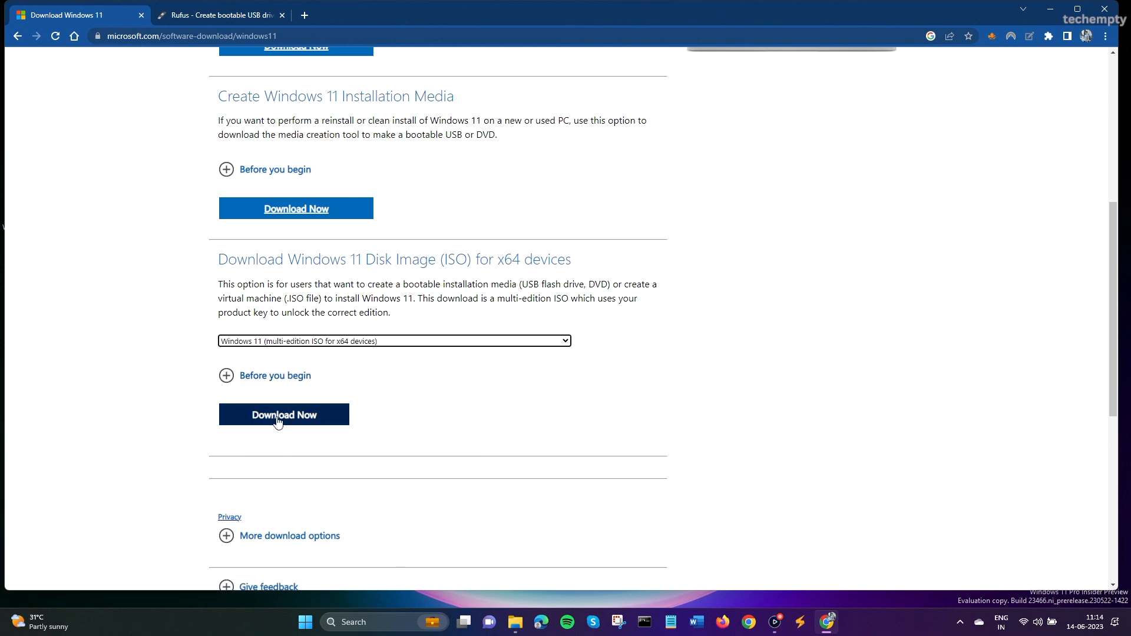
click(325, 266)
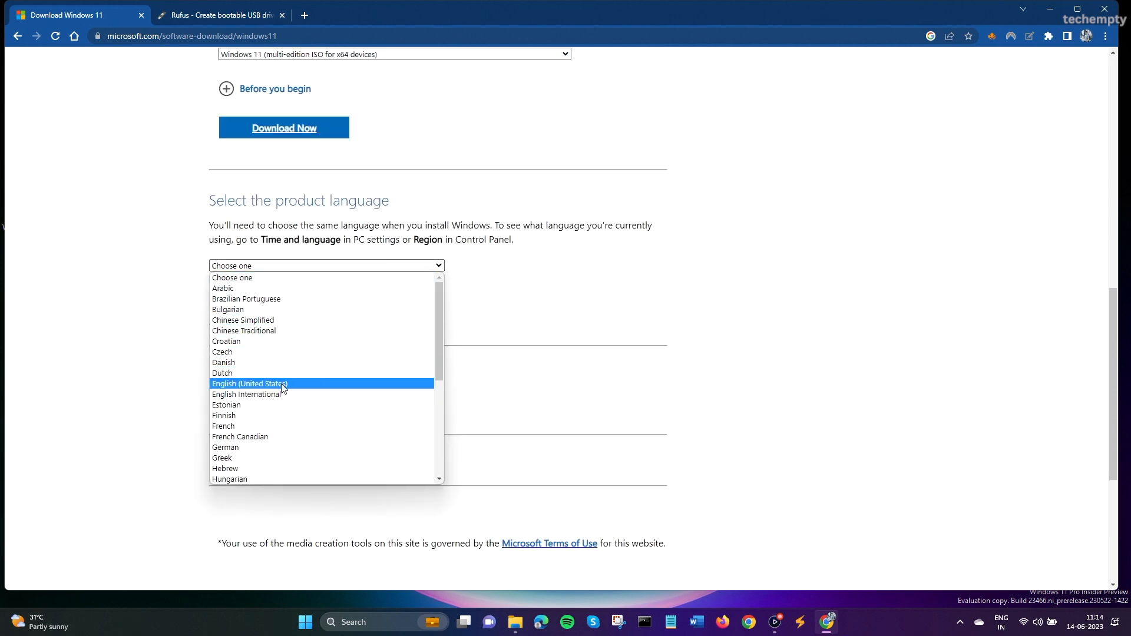
Choose English (United States) as the product language and confirm it.
click(249, 383)
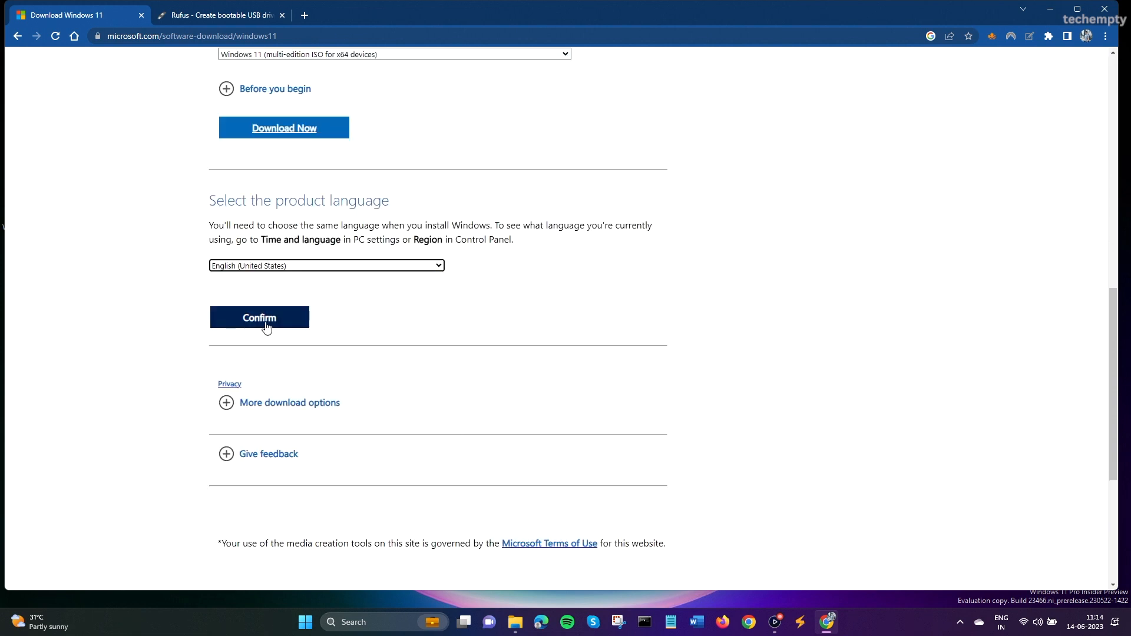
click(258, 317)
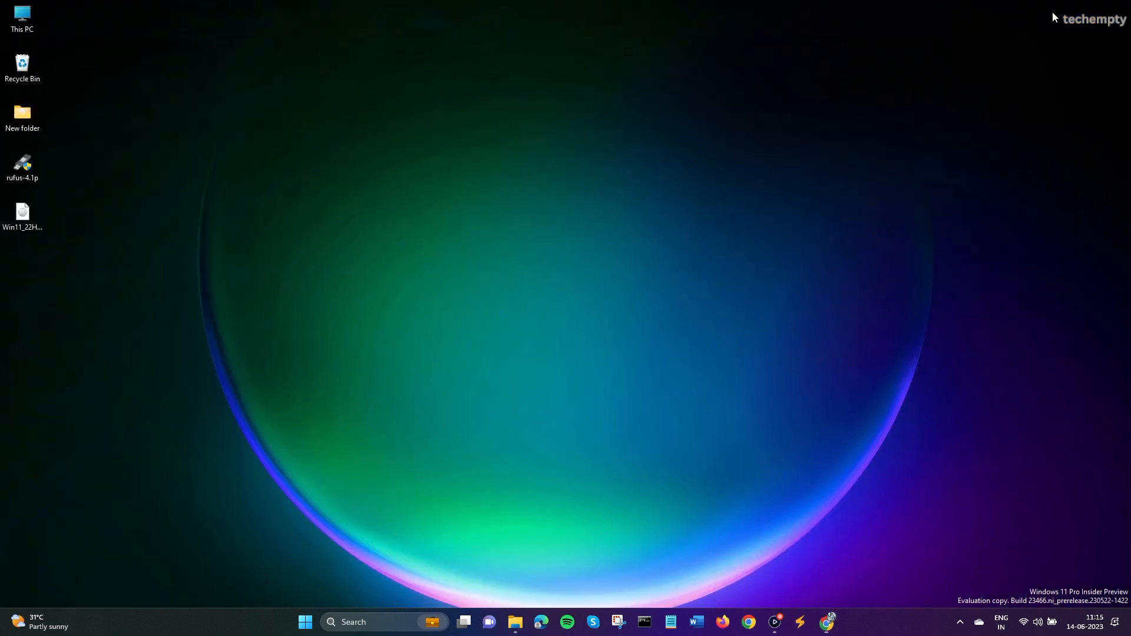
Reach the rufus.ie Download section listing the portable rufus-4.1p.exe release.
click(22, 217)
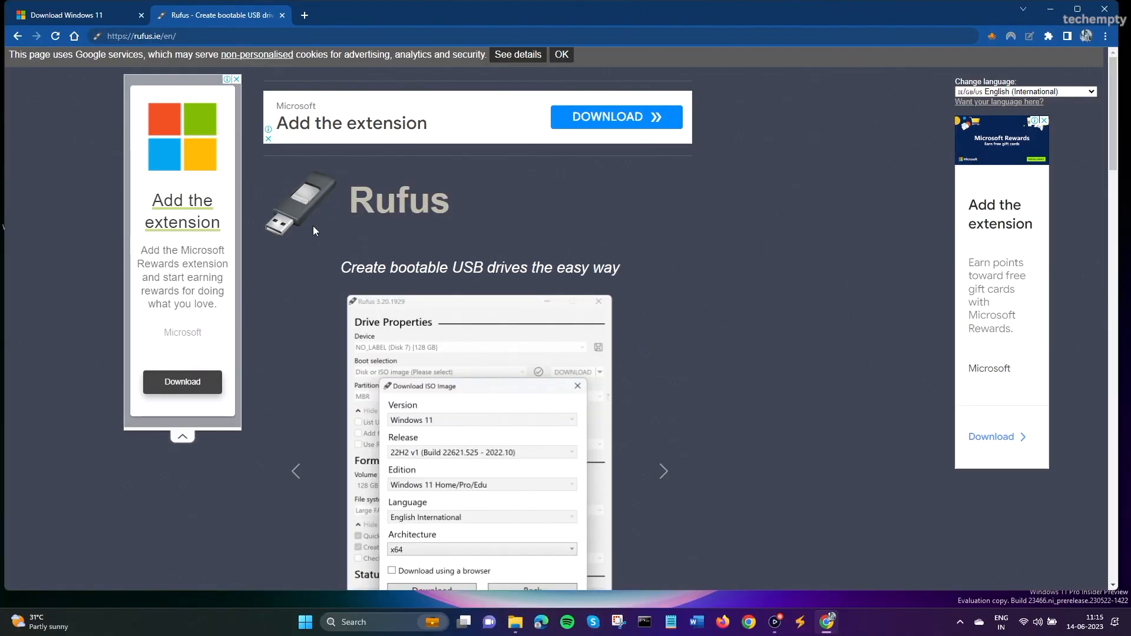
scroll(down, 3)
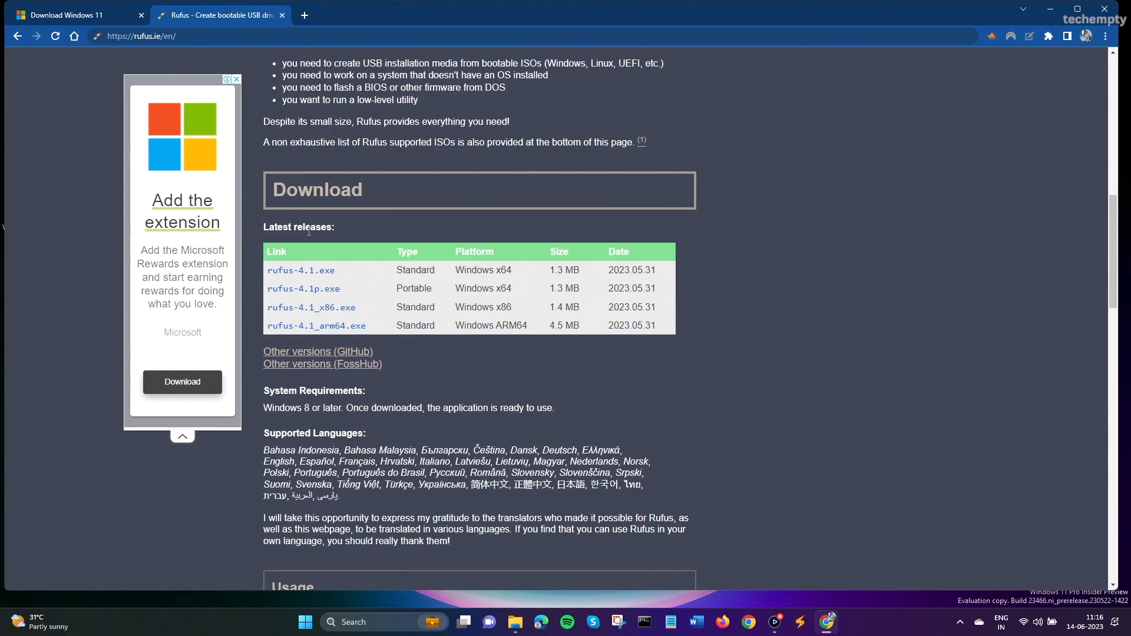
mouse_move(303, 287)
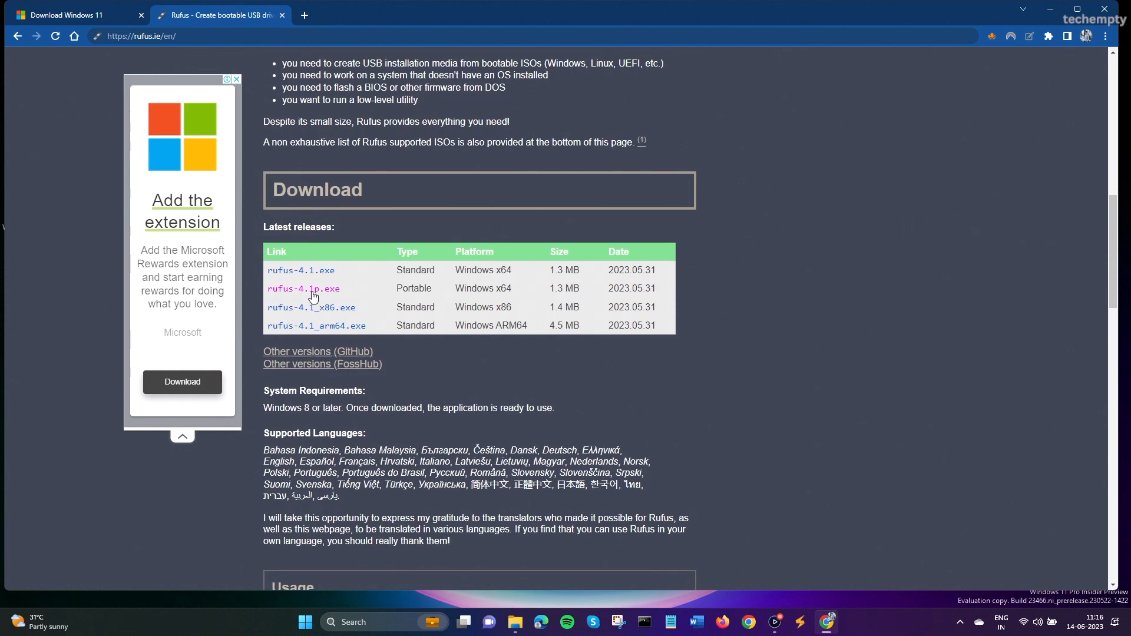
mouse_move(303, 289)
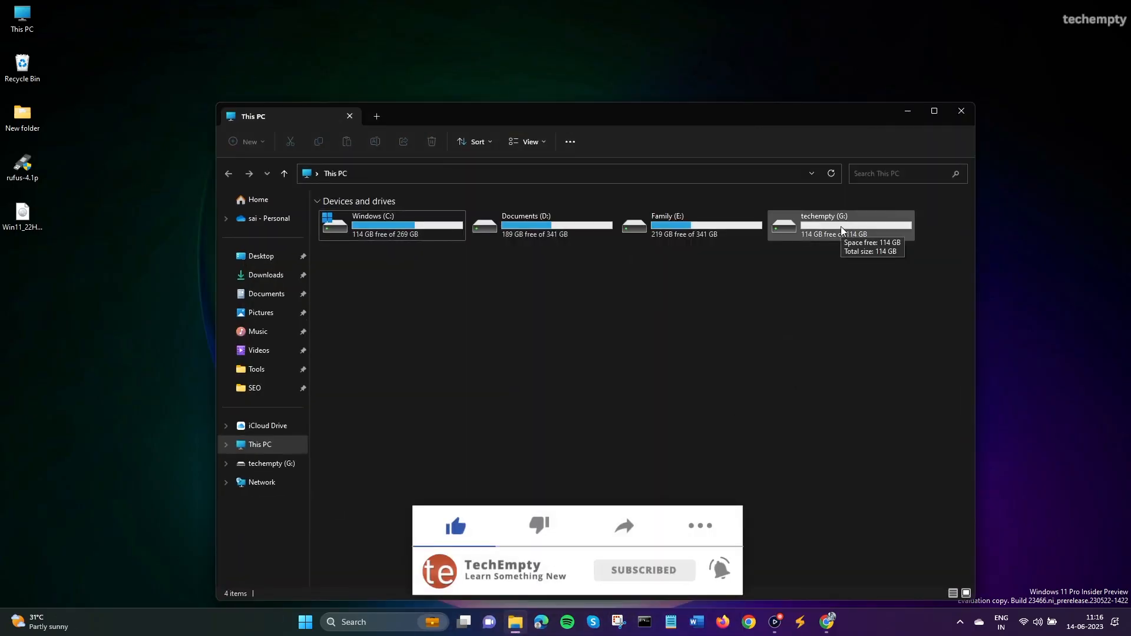
Verify the techempty (G:) USB drive is empty and launch Rufus 4.1 with it as device.
double_click(823, 224)
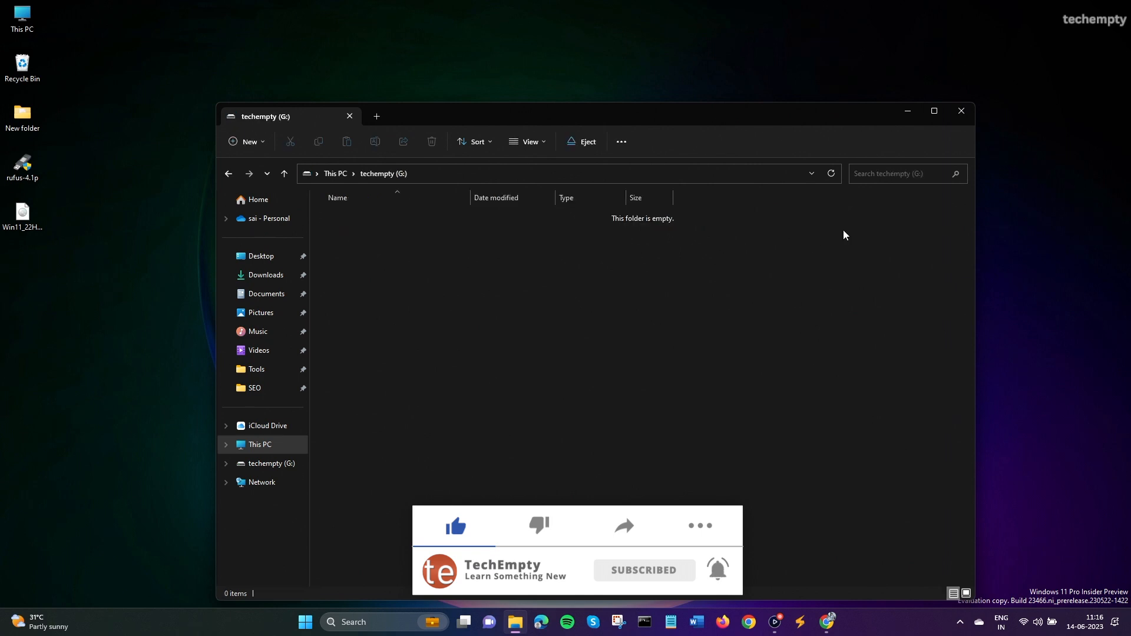
click(961, 111)
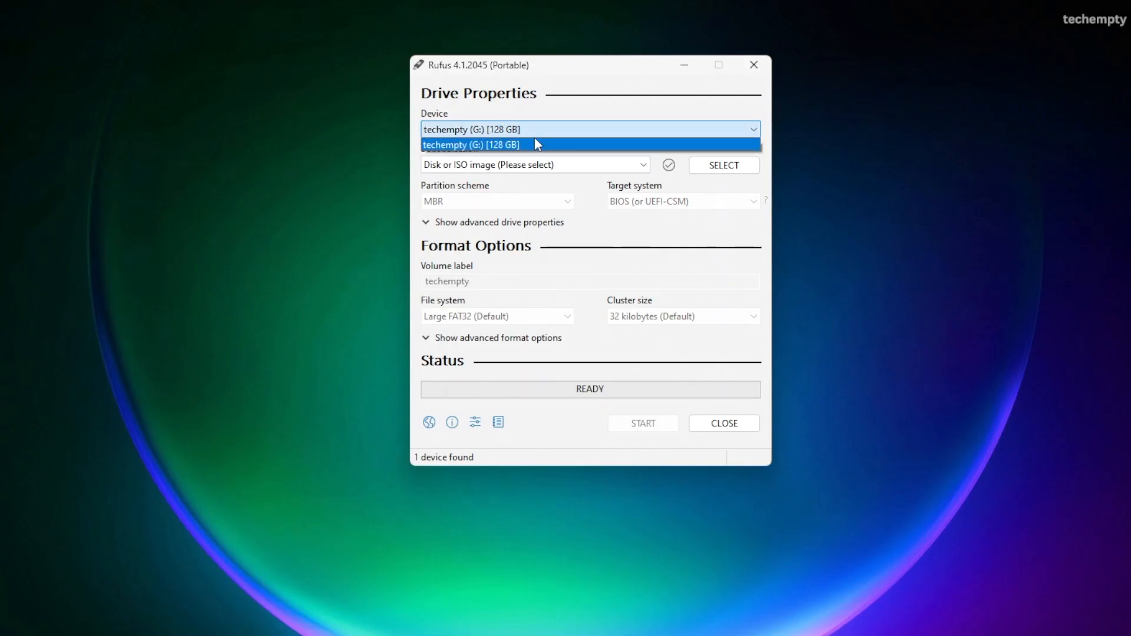
Load Win11_22H2_English_x64v2.iso onto techempty (G:) as a standard Windows installation.
click(470, 144)
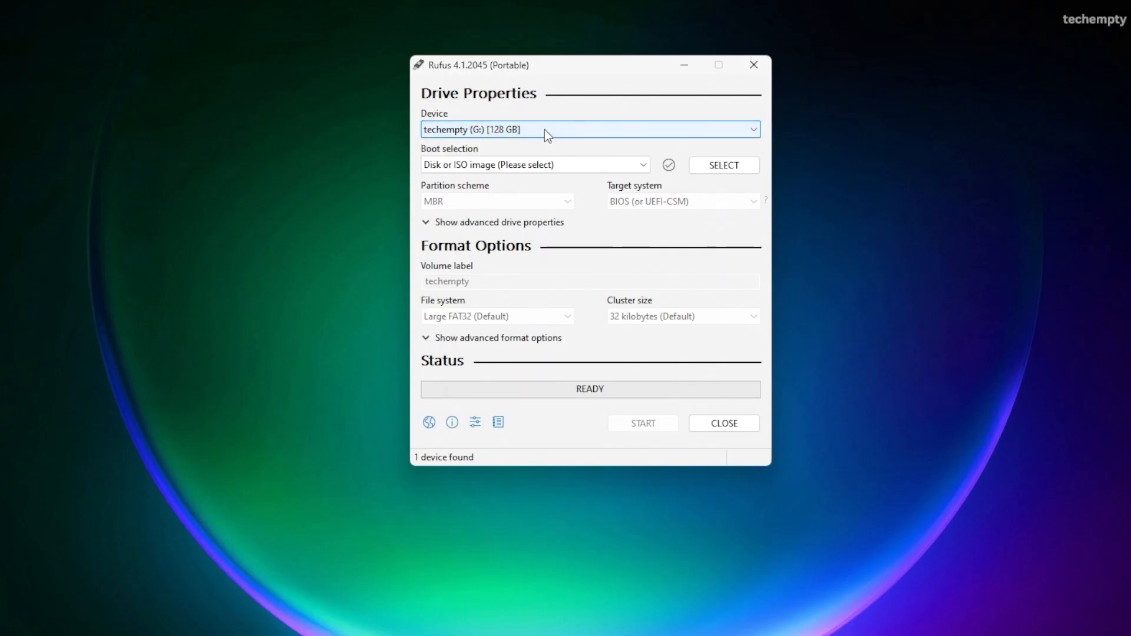
click(534, 165)
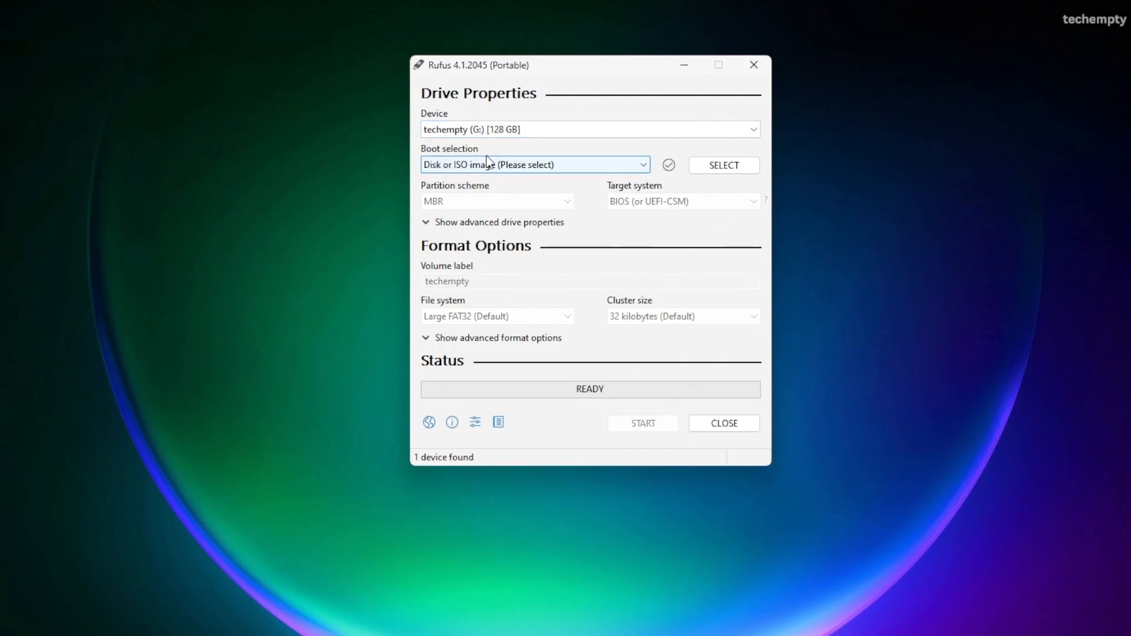
mouse_move(487, 165)
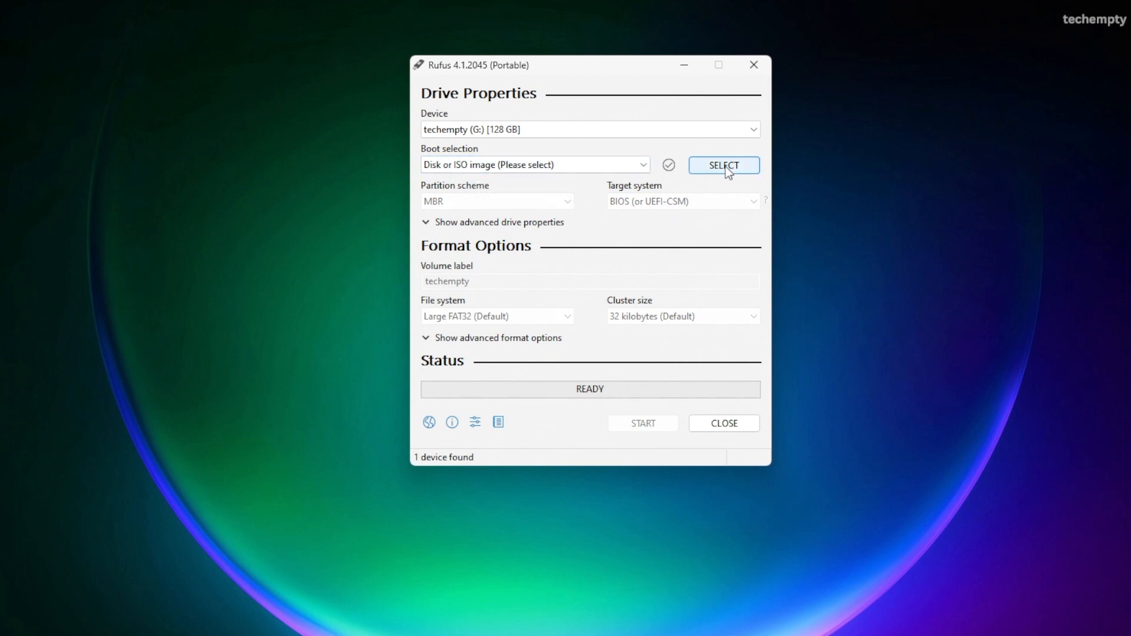
click(722, 165)
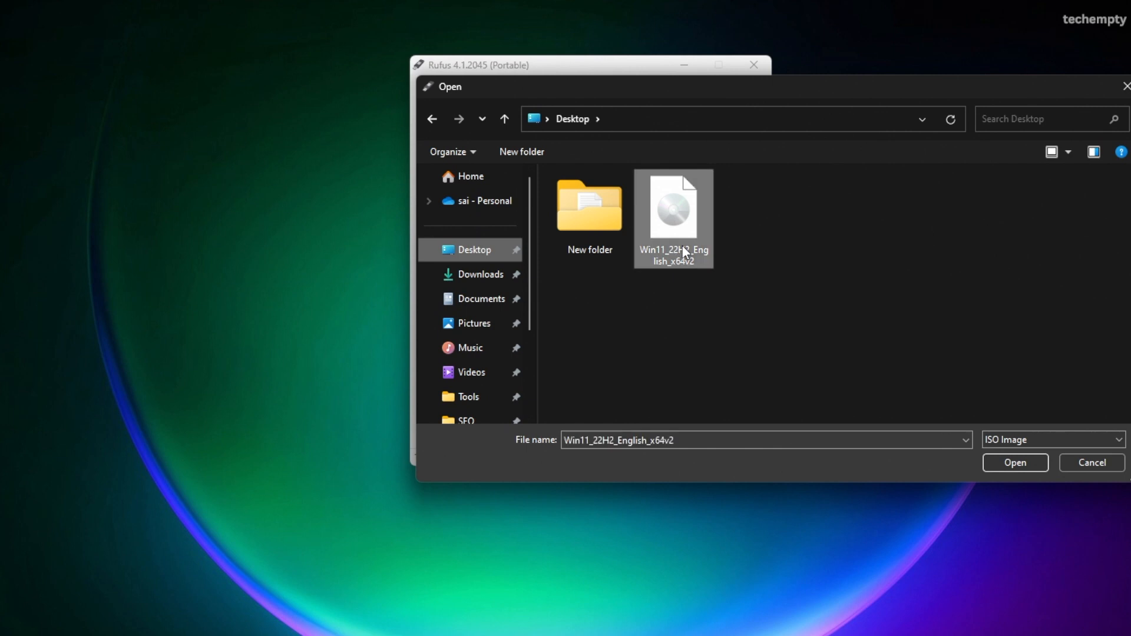
click(1014, 462)
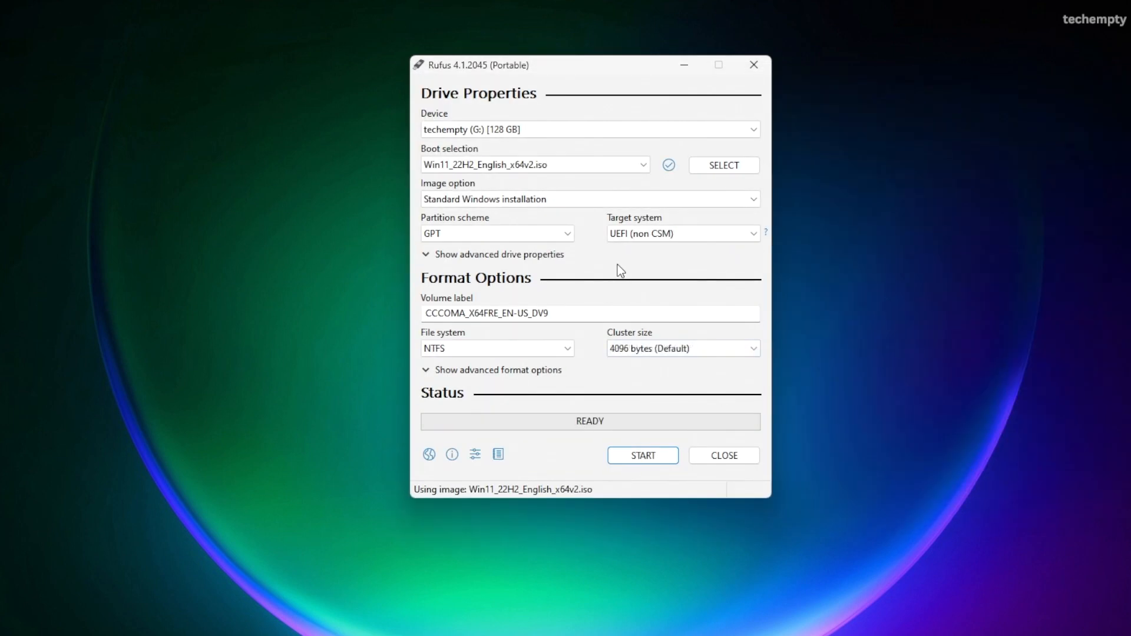
click(589, 199)
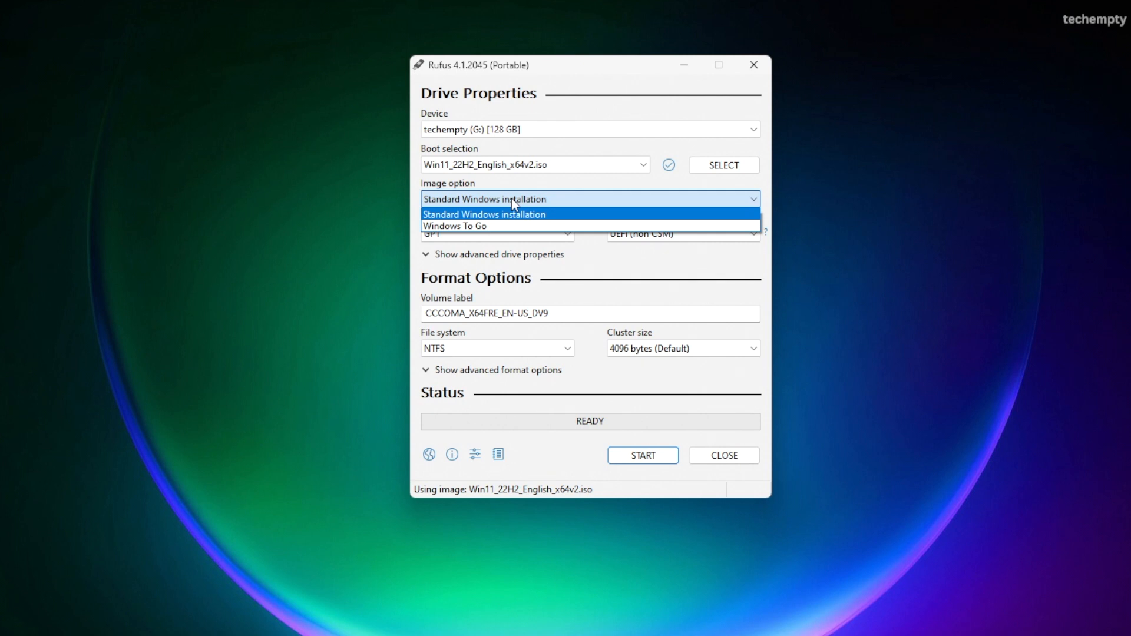
click(483, 213)
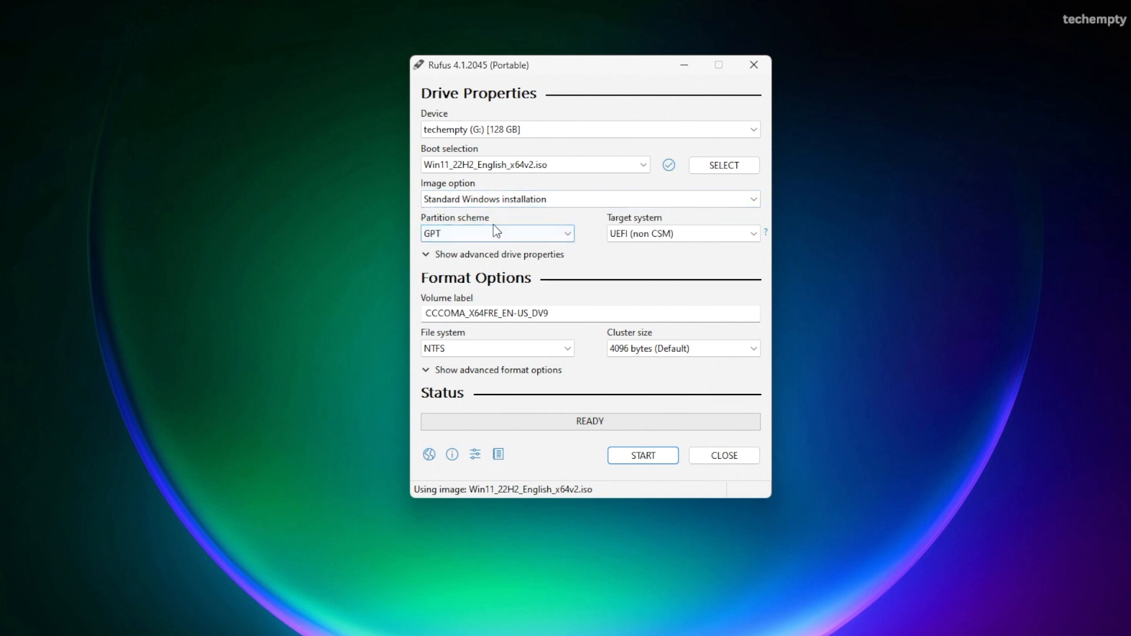
Set MBR partition scheme and volume label Win11, then start creating the drive.
click(496, 232)
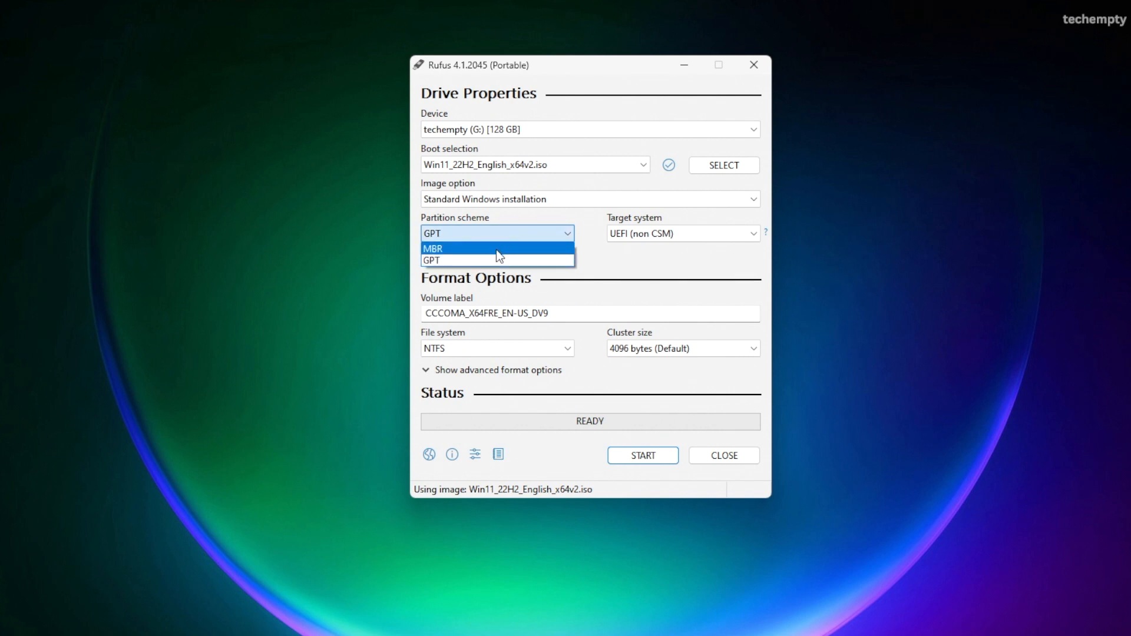
click(432, 248)
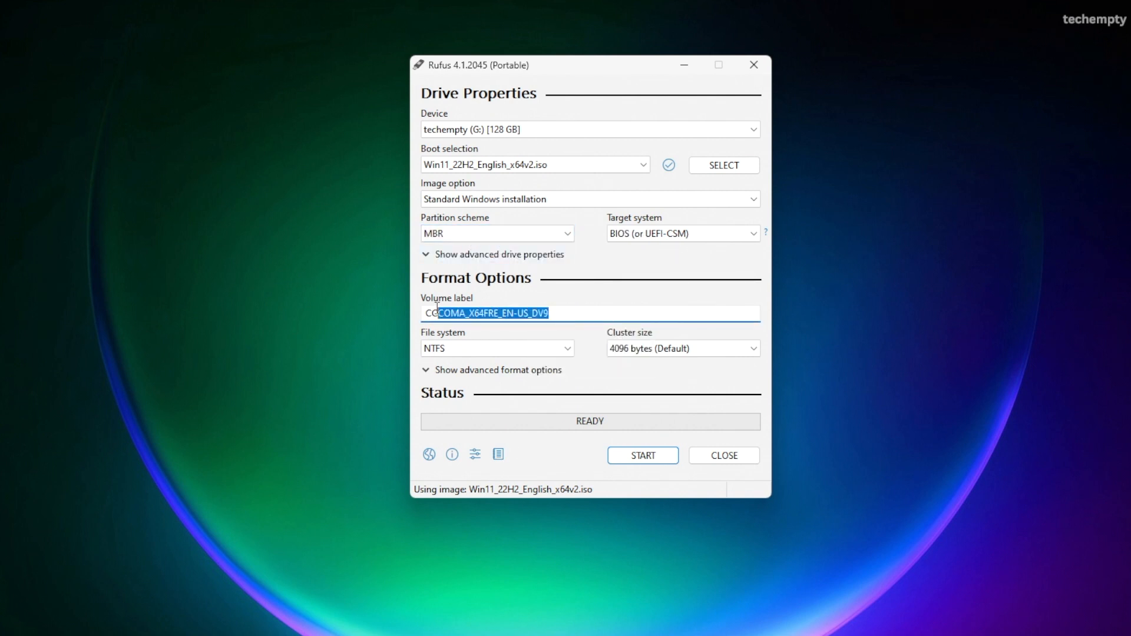
text(Win11)
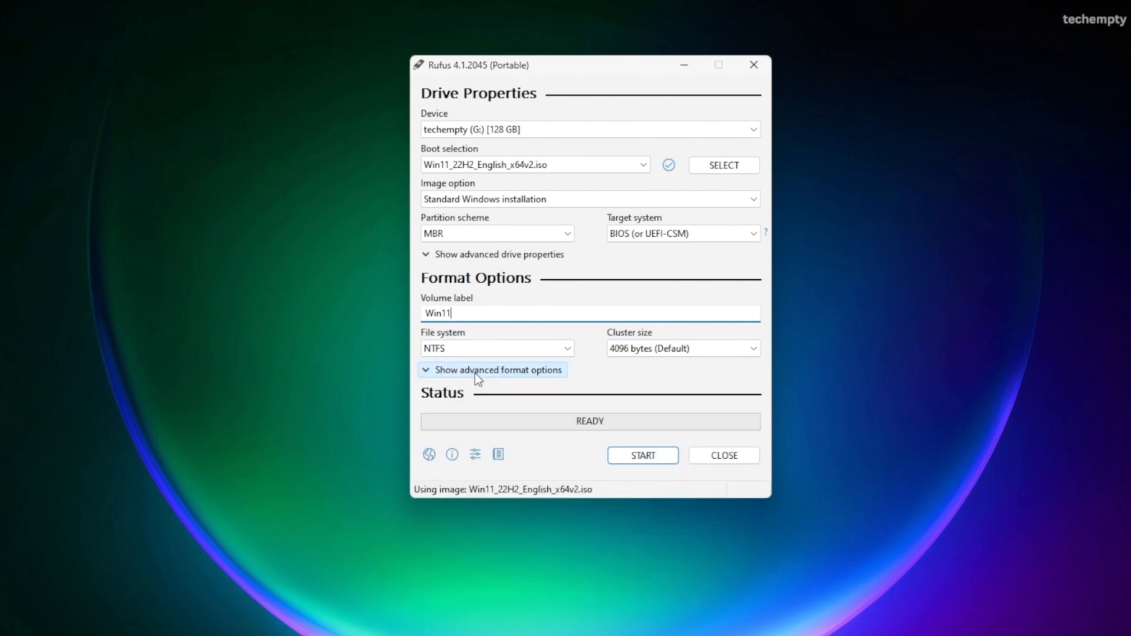
click(641, 455)
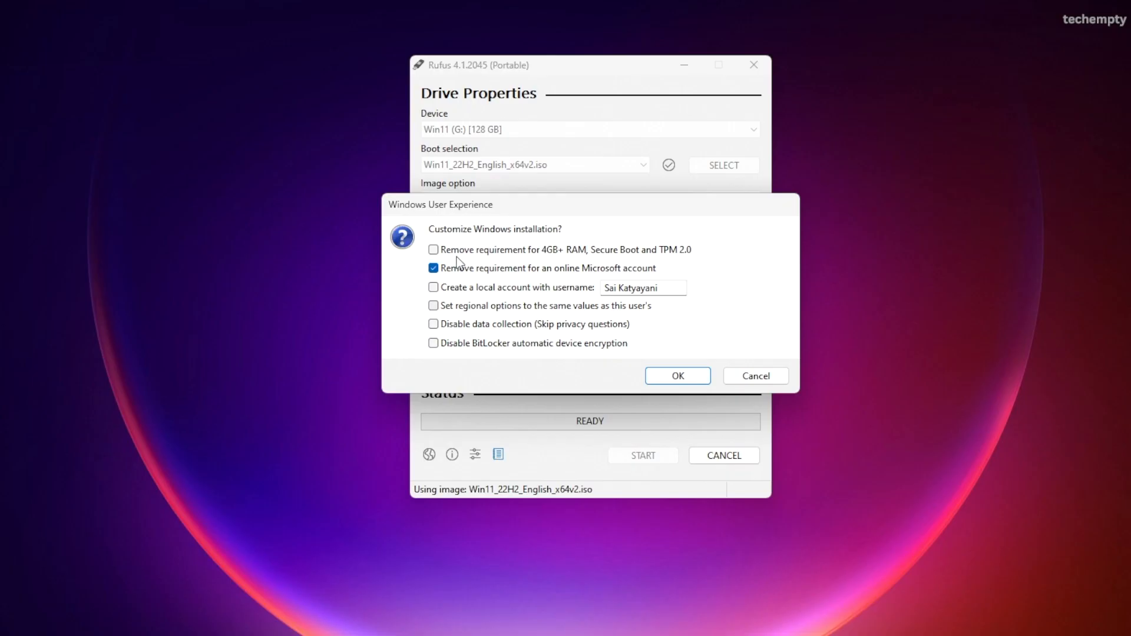
Tick removal of the 4GB+ RAM/Secure Boot/TPM 2.0 and online account requirements and confirm.
click(434, 250)
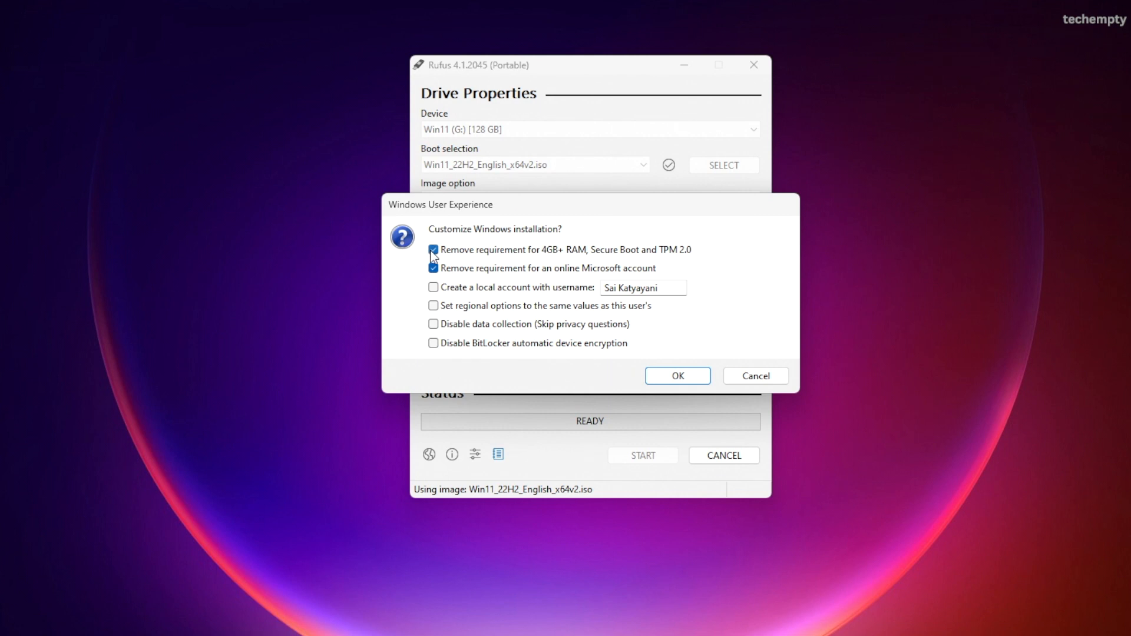
mouse_move(498, 261)
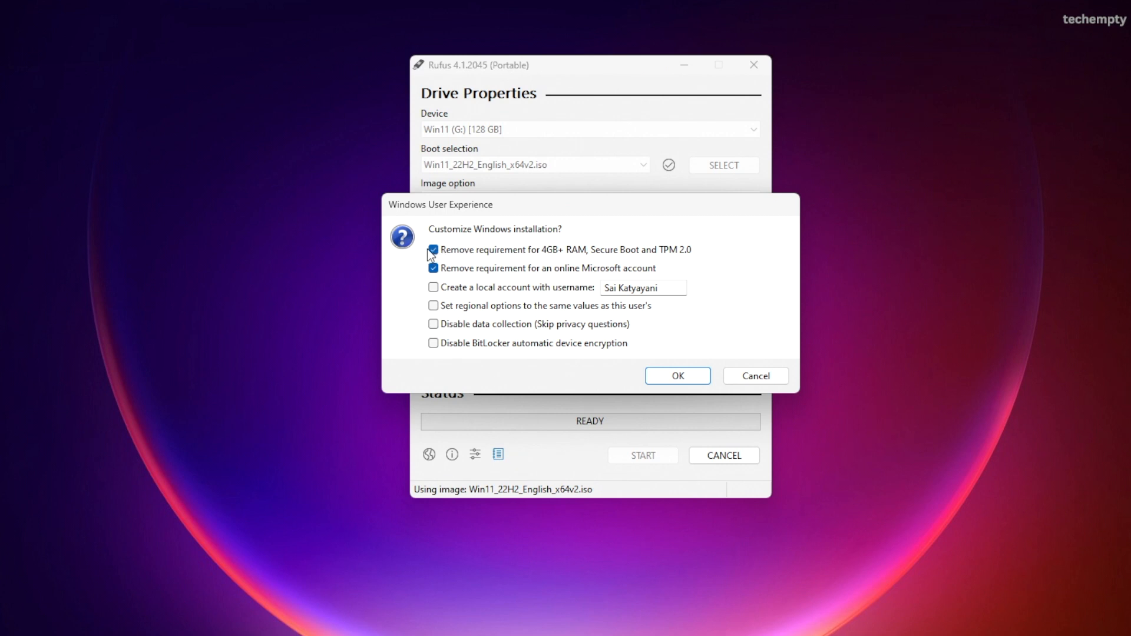
click(432, 250)
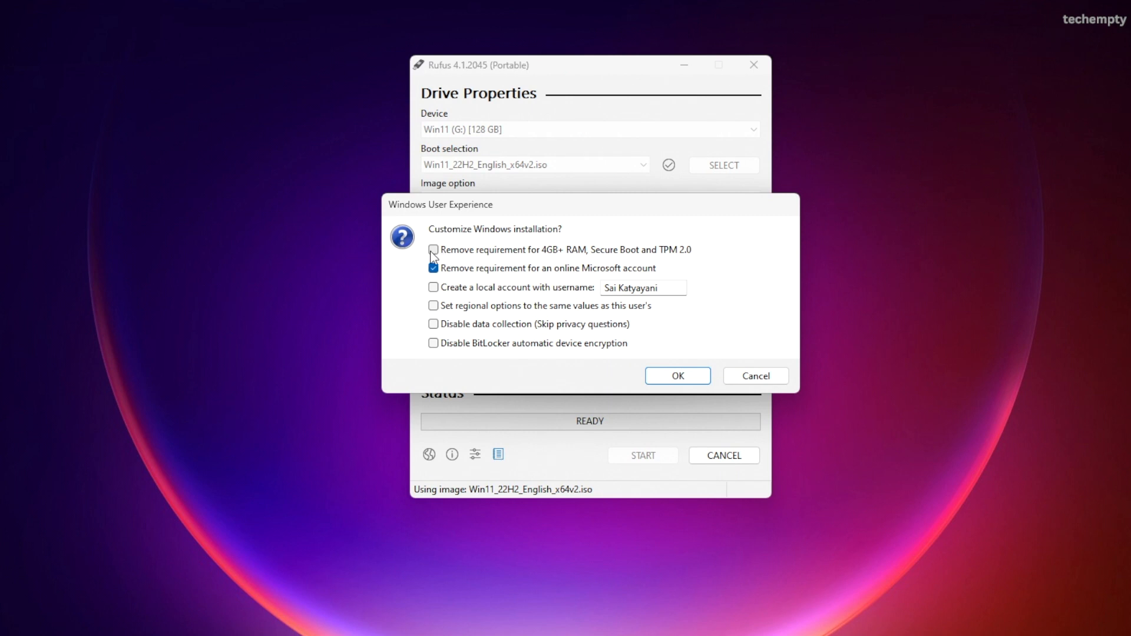
click(434, 250)
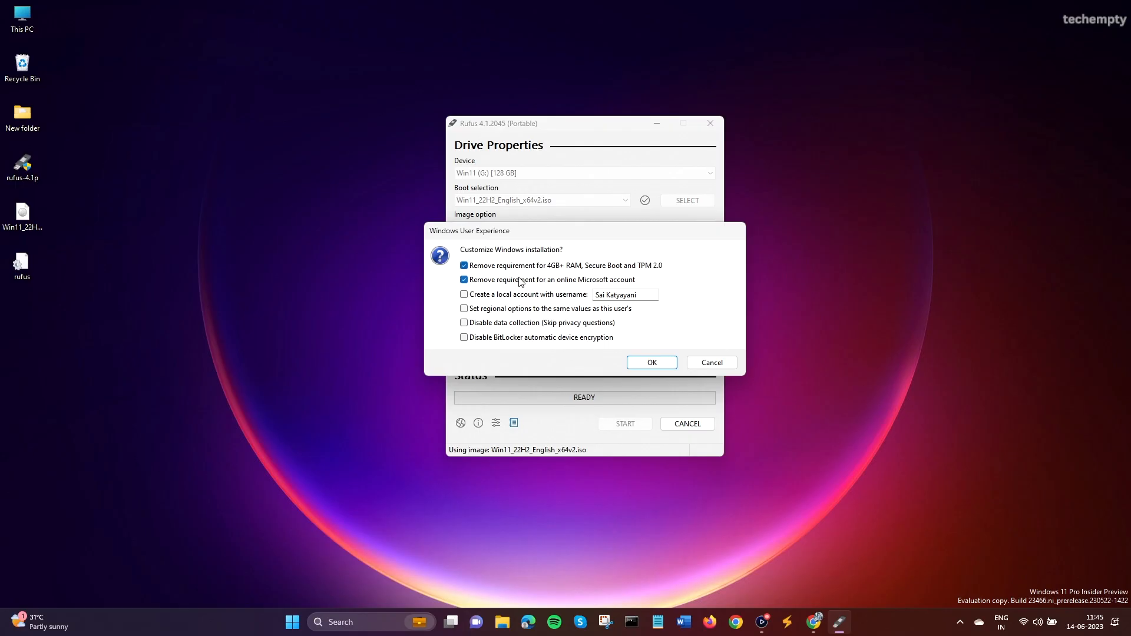
click(650, 362)
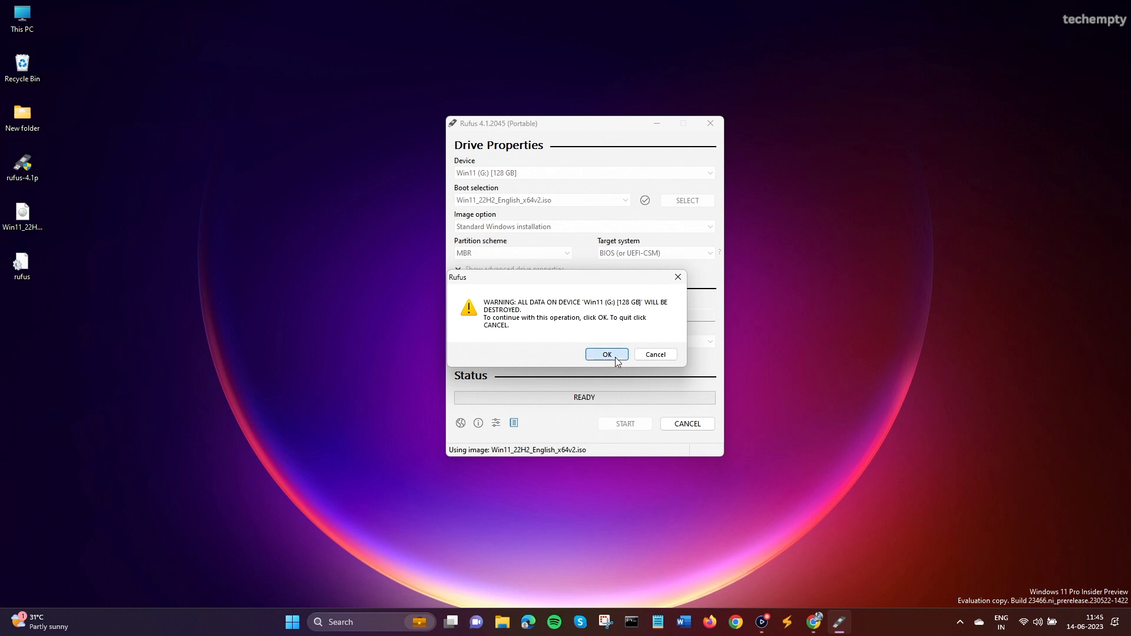
Confirm erasing the USB, let Rufus finish writing Windows 11, and close it.
click(606, 355)
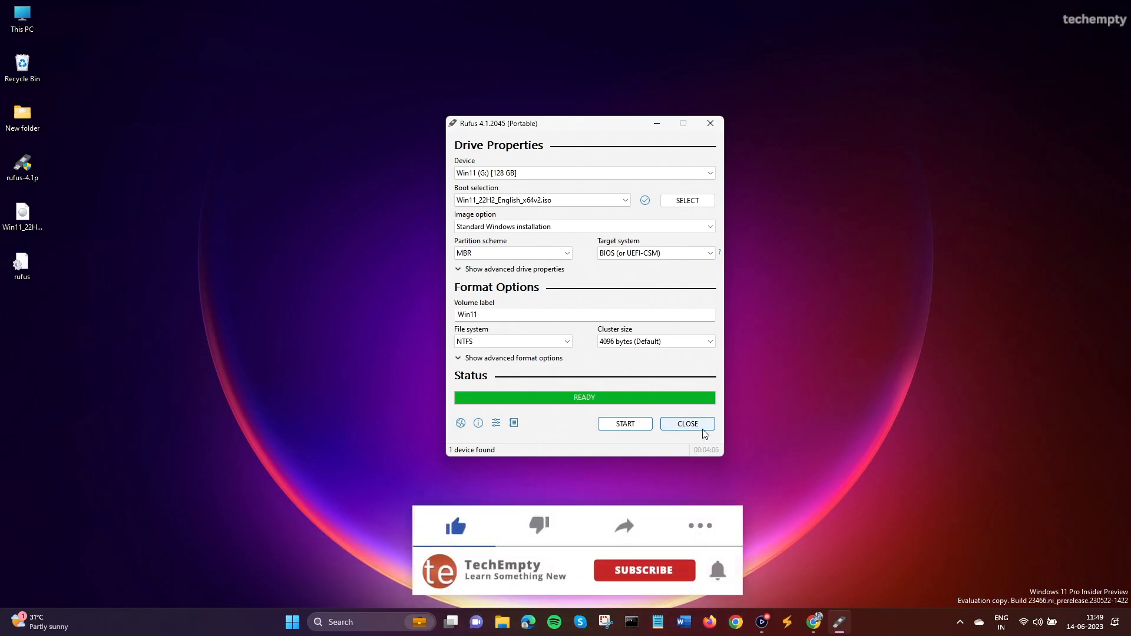
click(685, 423)
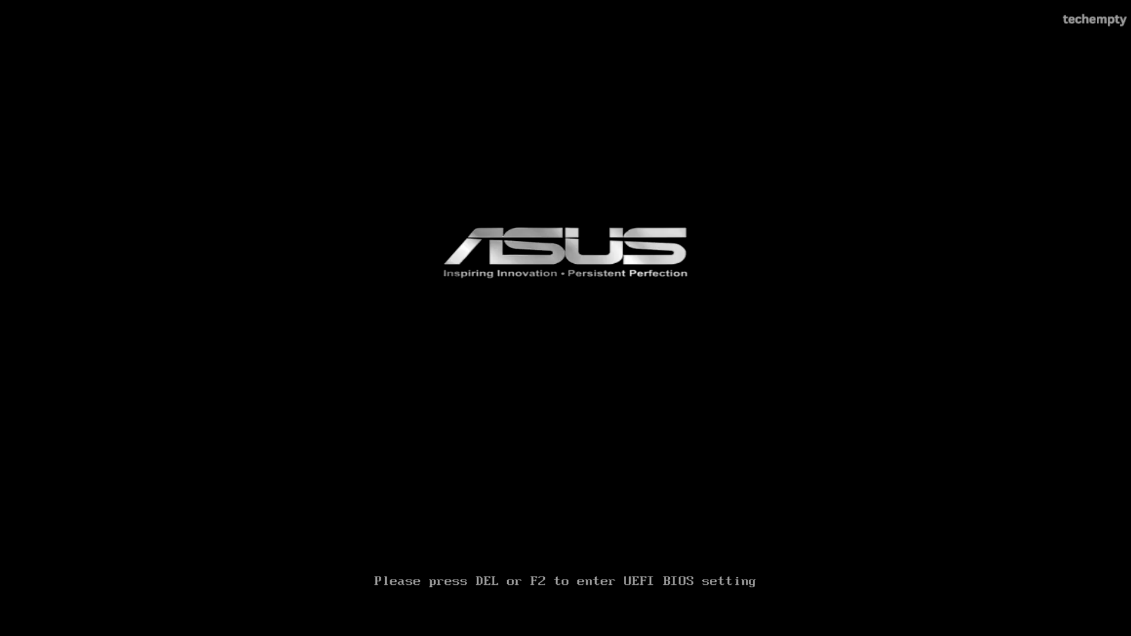
Enter the ASUS UEFI BIOS with DEL and switch to Advanced Mode.
key(Delete)
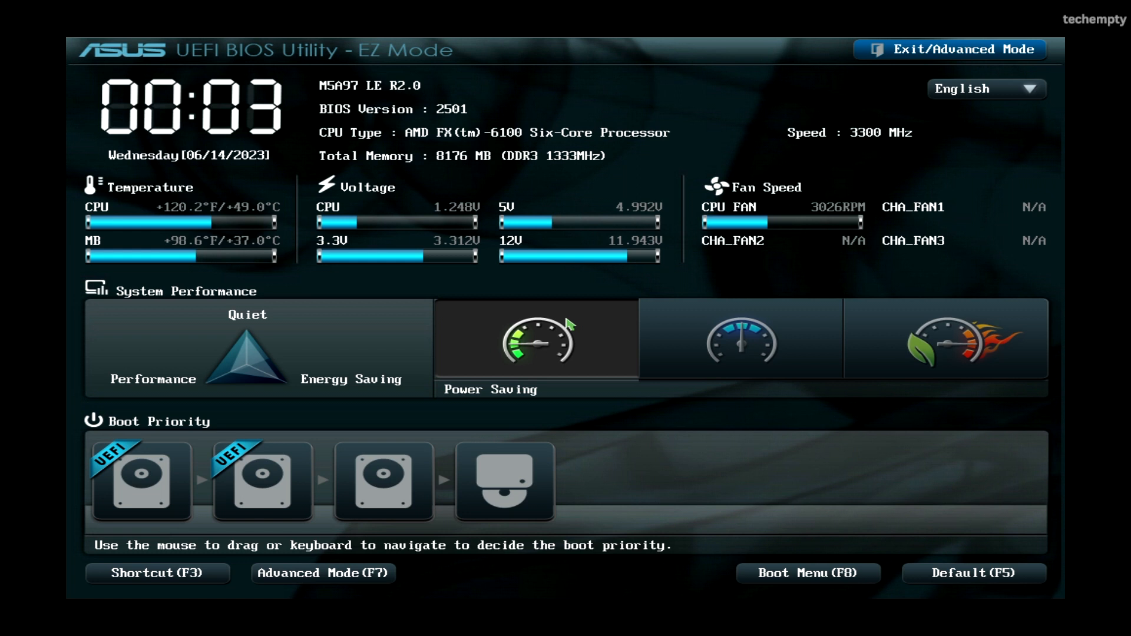
click(740, 340)
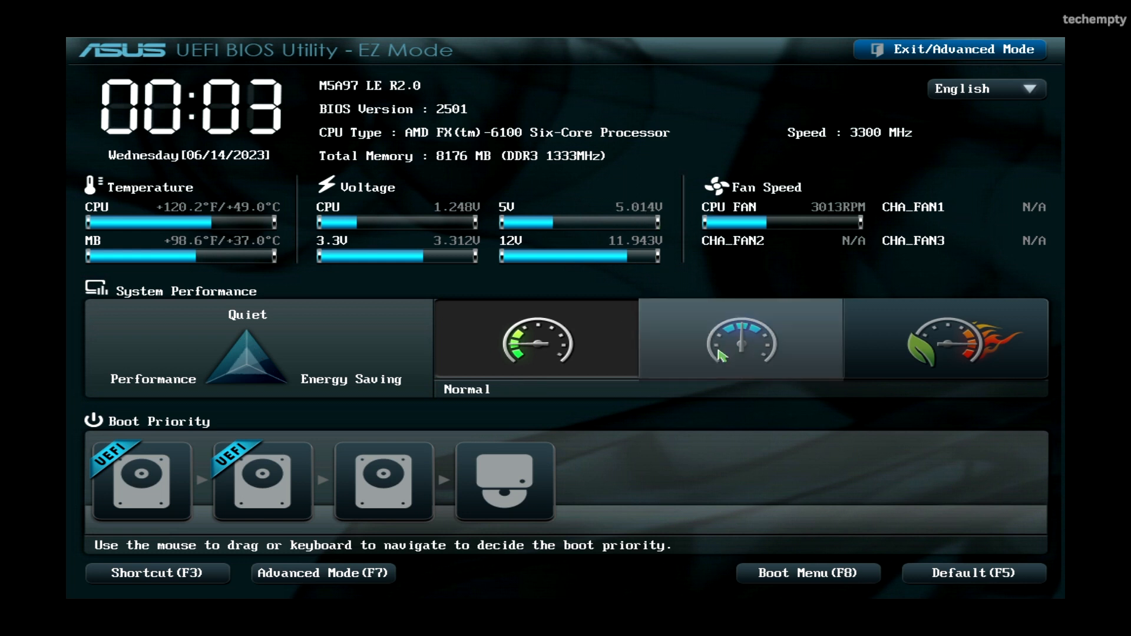
click(950, 50)
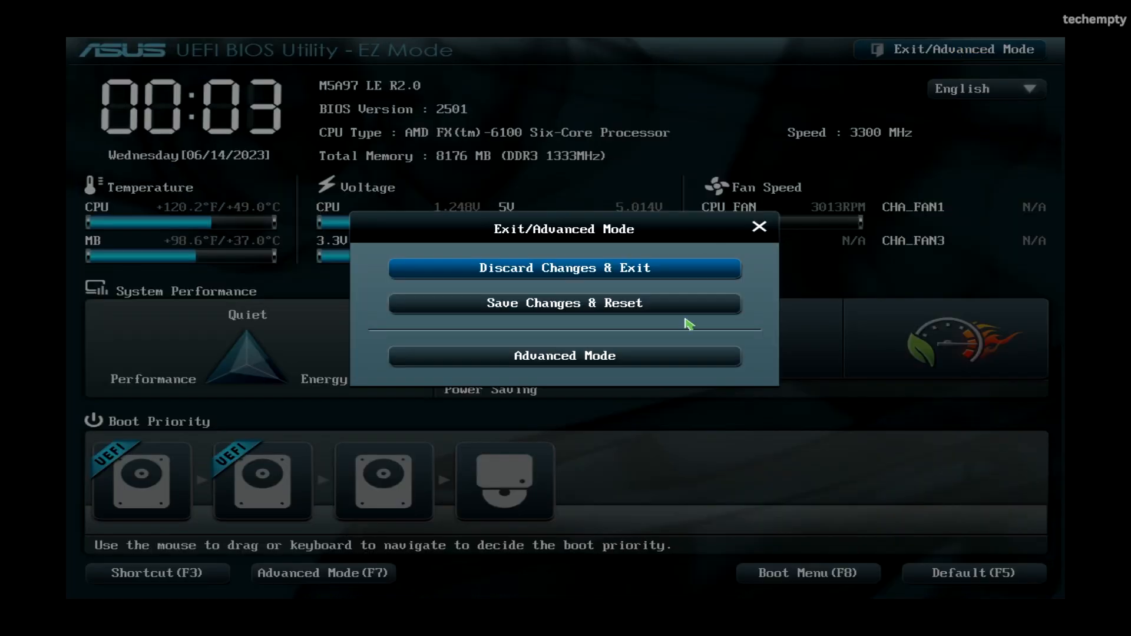
click(564, 355)
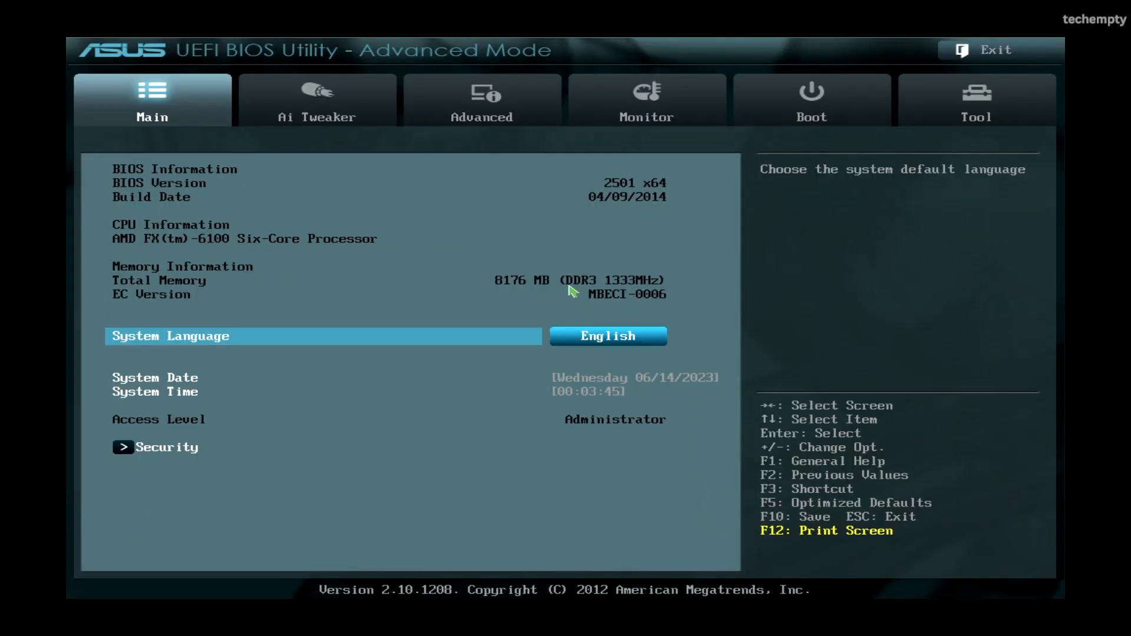
mouse_move(812, 112)
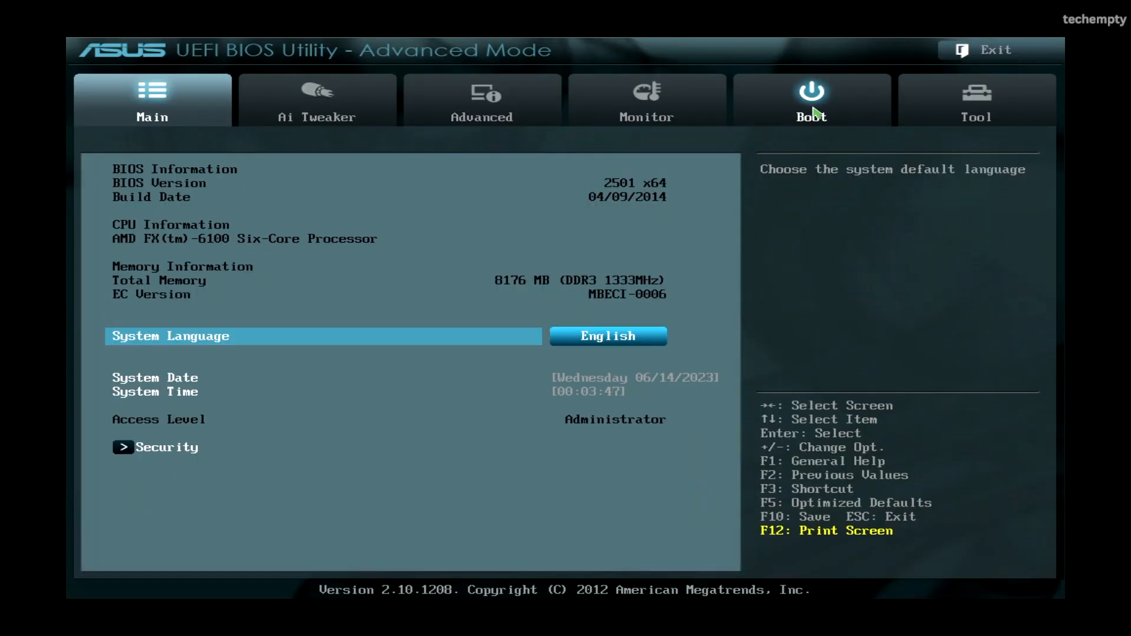
In Boot settings, make UEFI: USB the first boot option ahead of Windows Boot Manager.
click(811, 99)
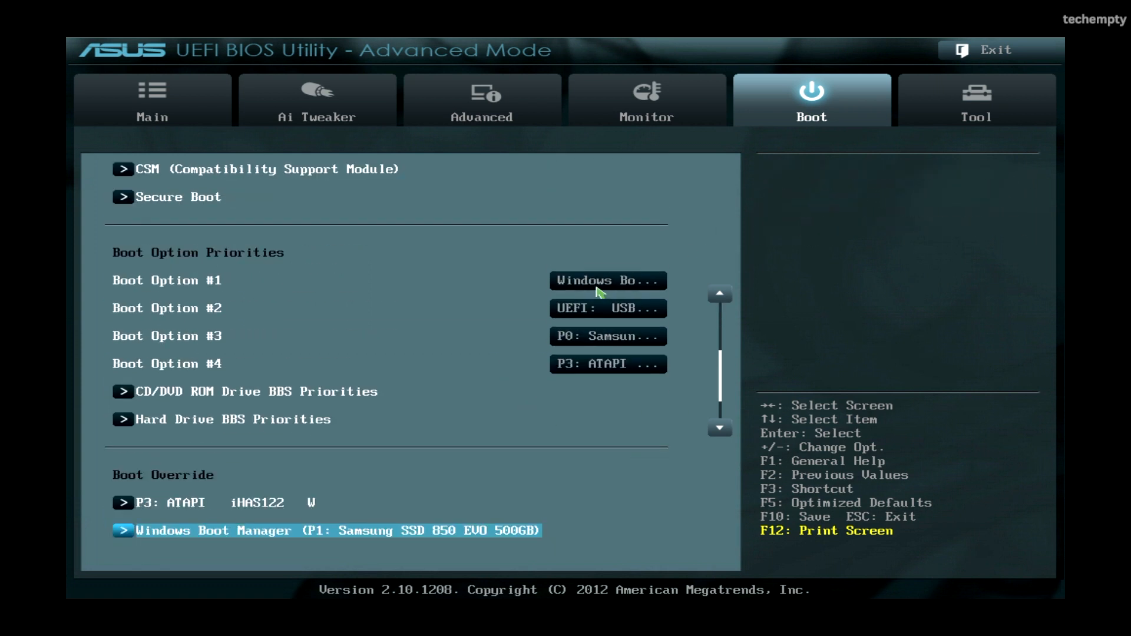
click(607, 281)
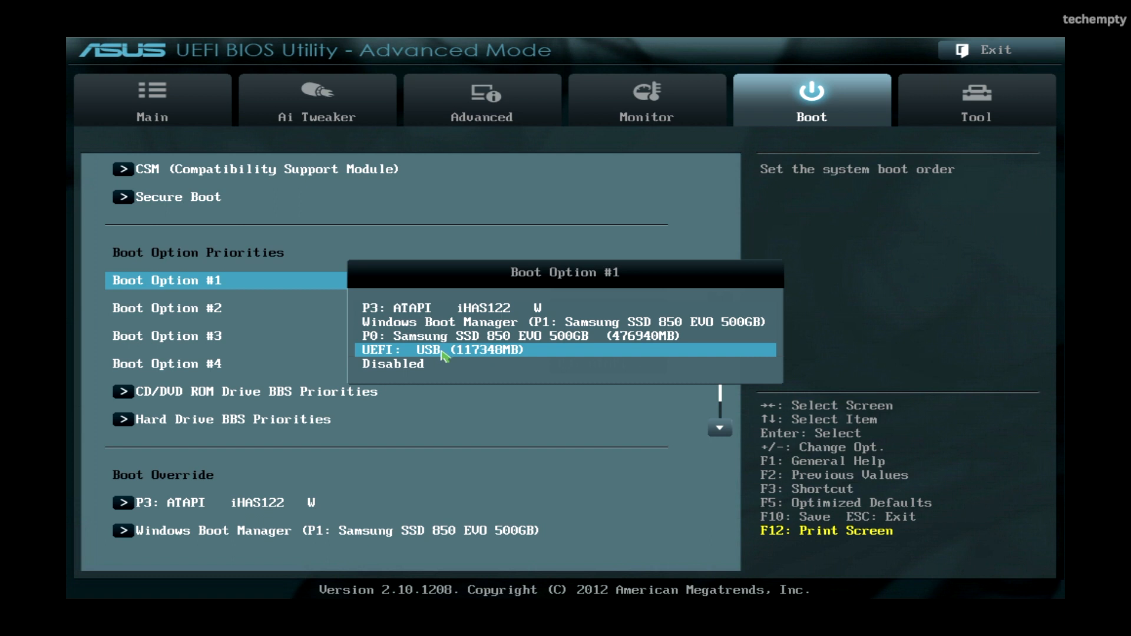
click(440, 350)
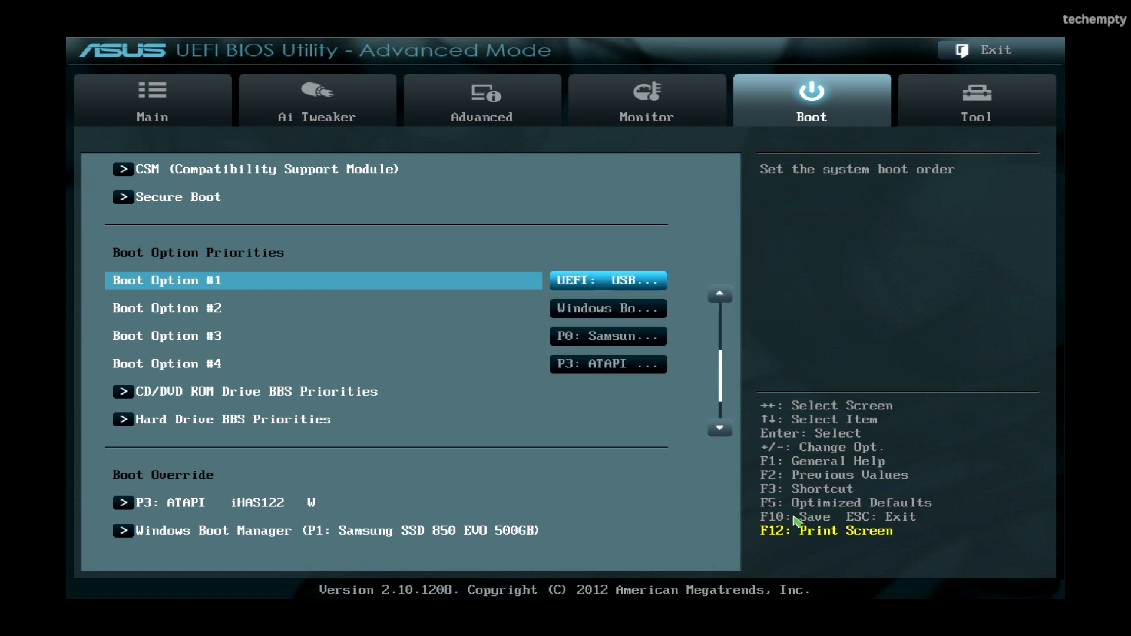
mouse_move(786, 528)
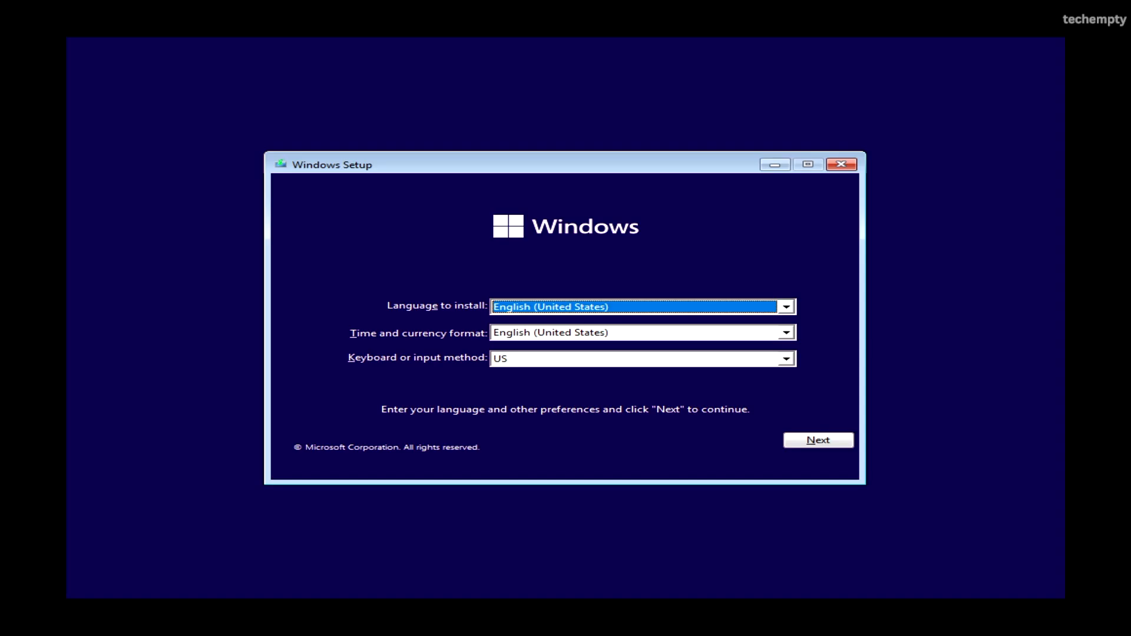
Accept language preferences, start installation without a product key, and accept the license.
click(818, 439)
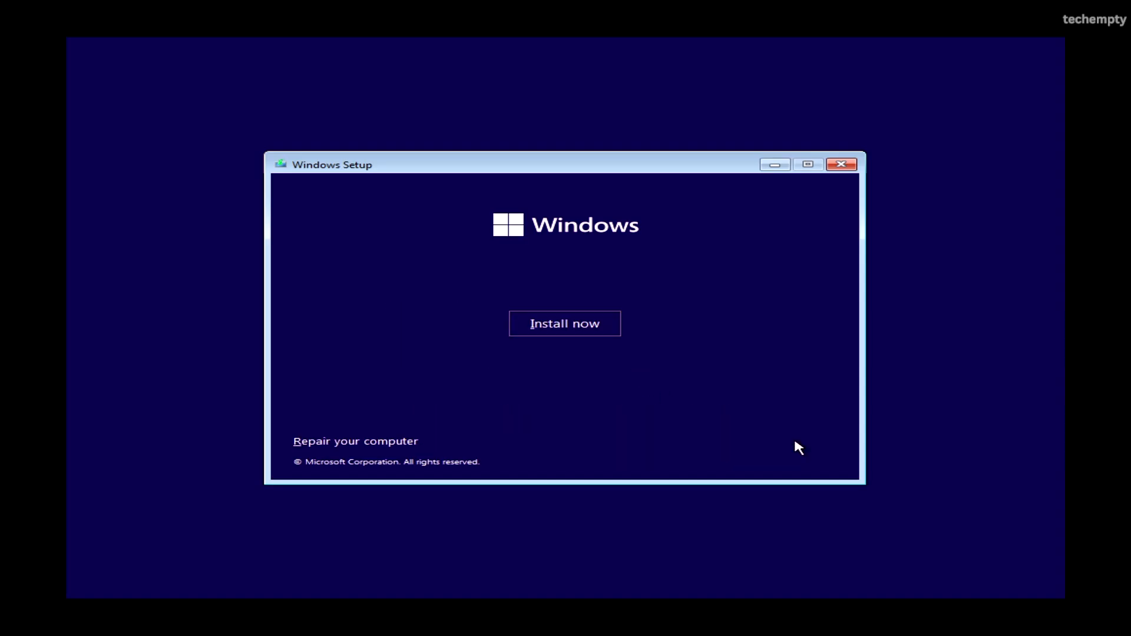
click(564, 322)
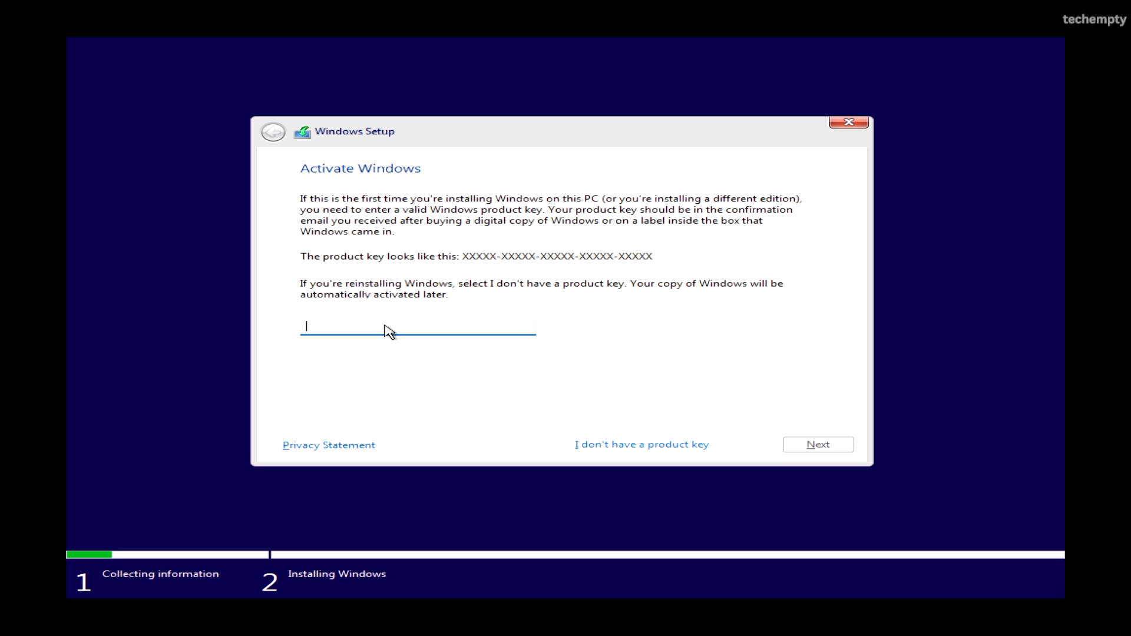
click(641, 444)
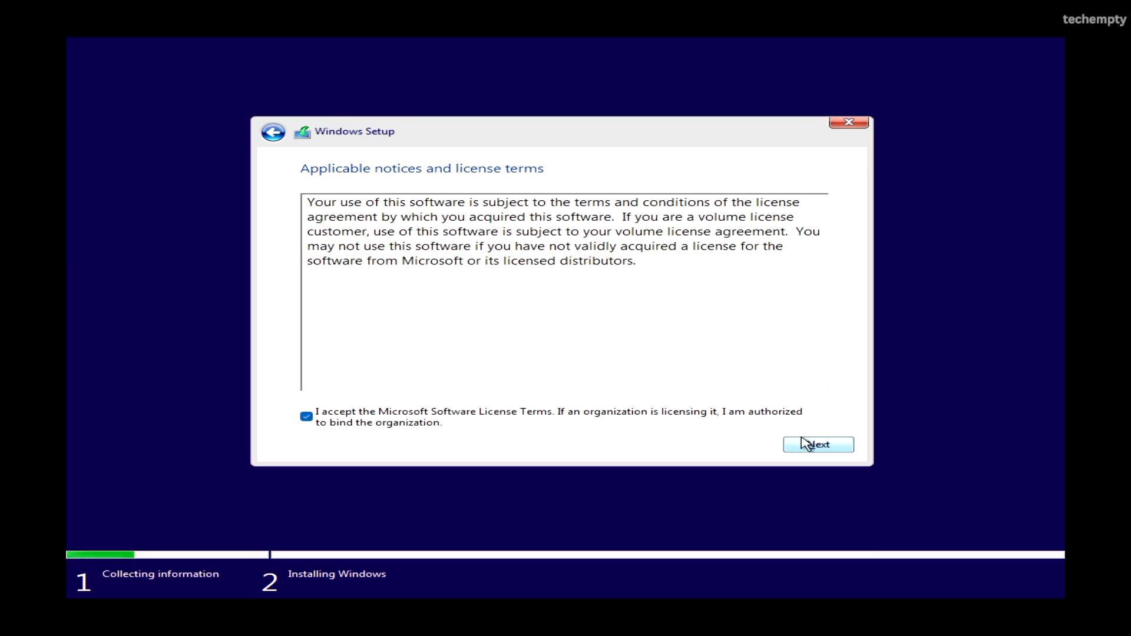
click(818, 444)
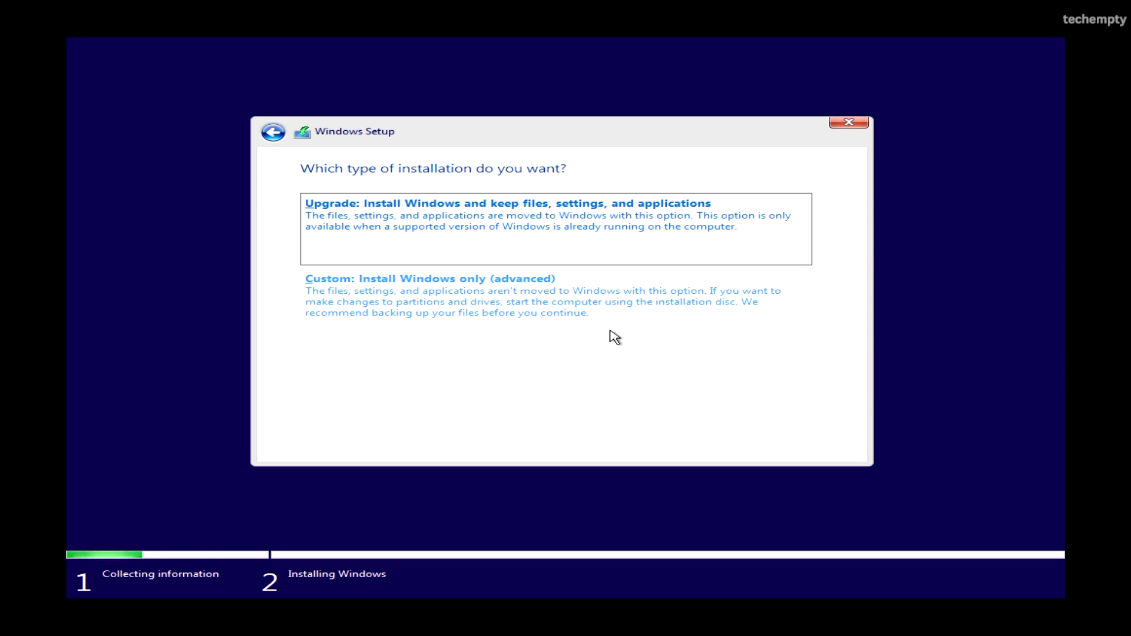
mouse_move(460, 334)
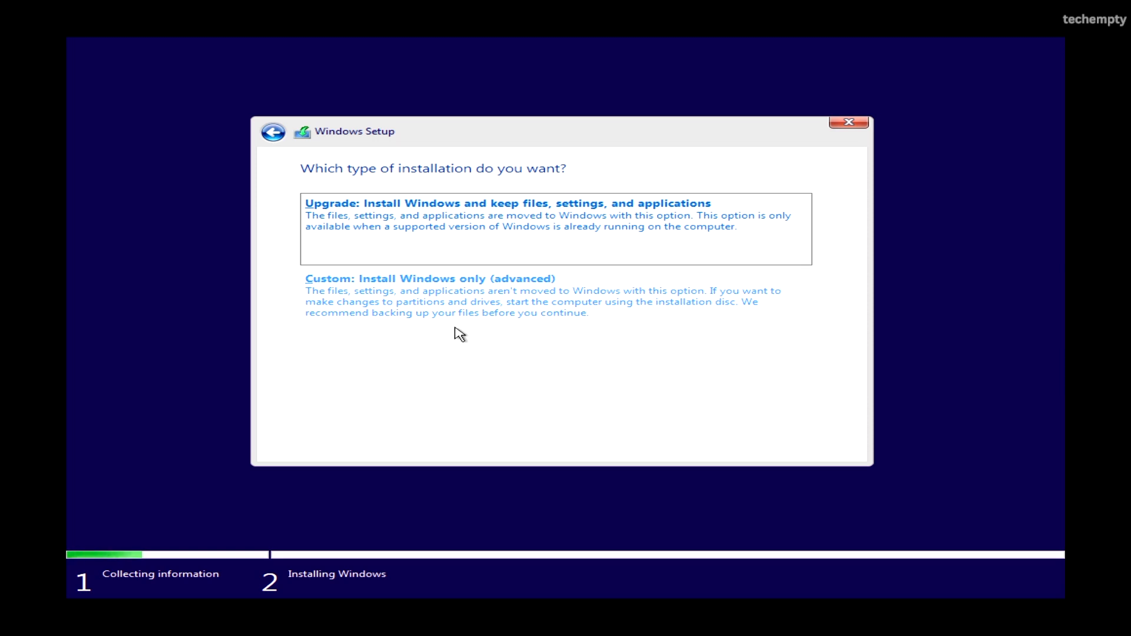
Choose Custom install and delete Drive 0's existing partition.
click(429, 278)
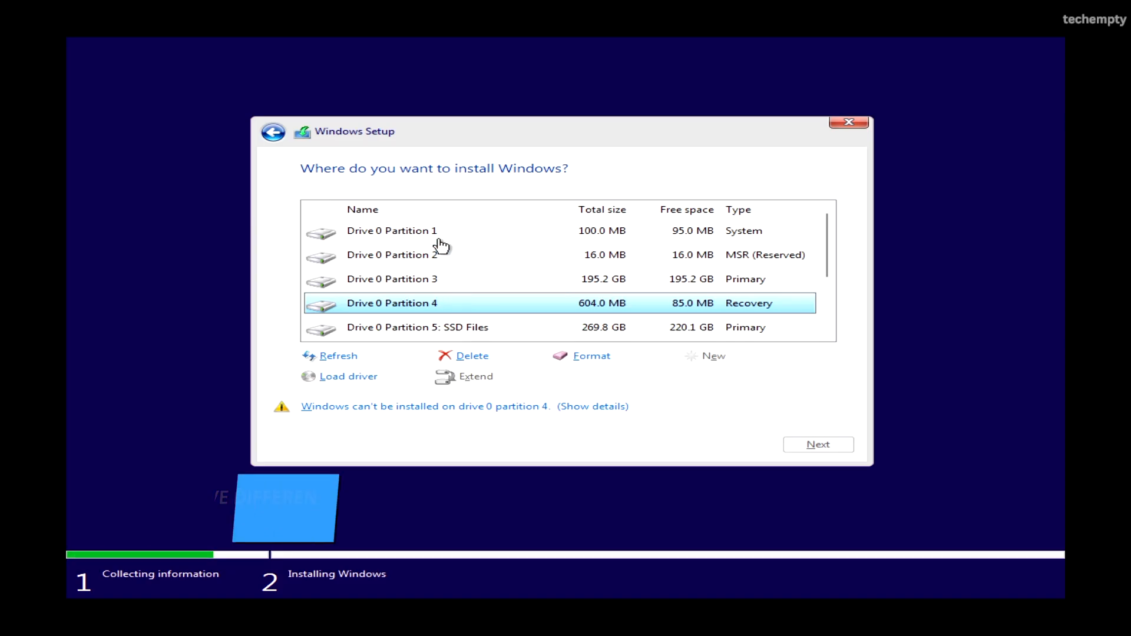
click(391, 229)
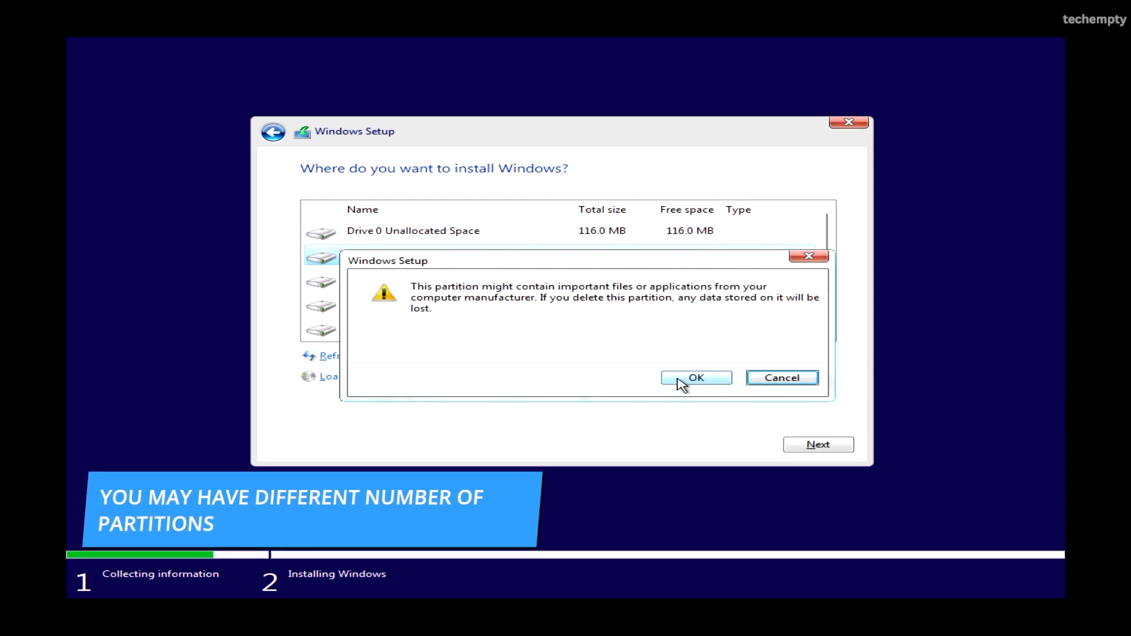
click(695, 379)
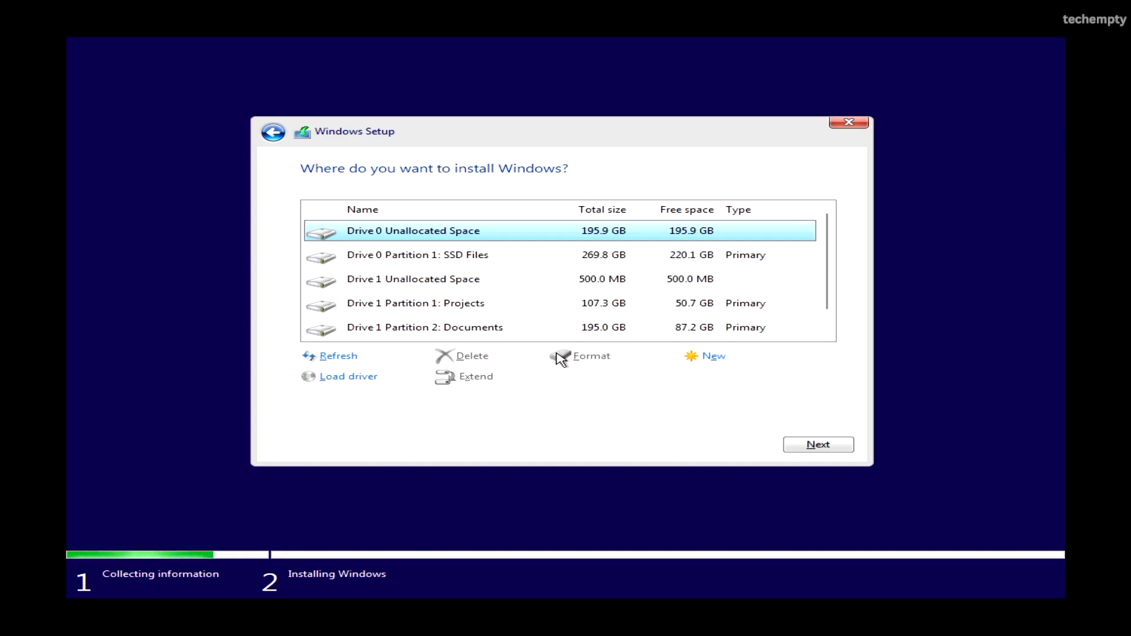
mouse_move(528, 248)
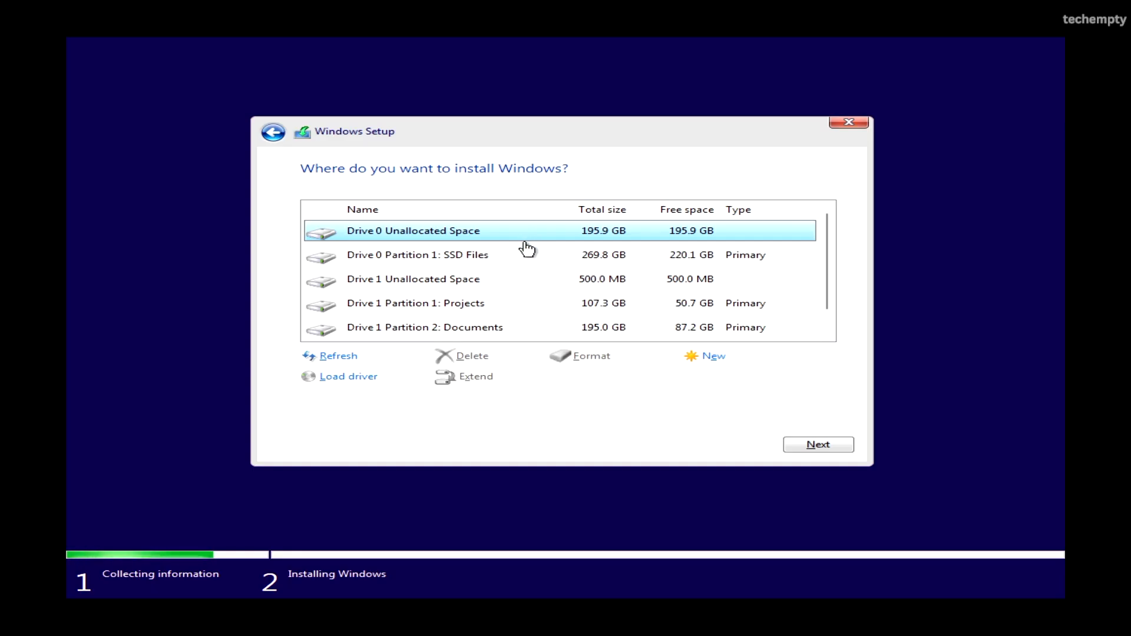
mouse_move(610, 241)
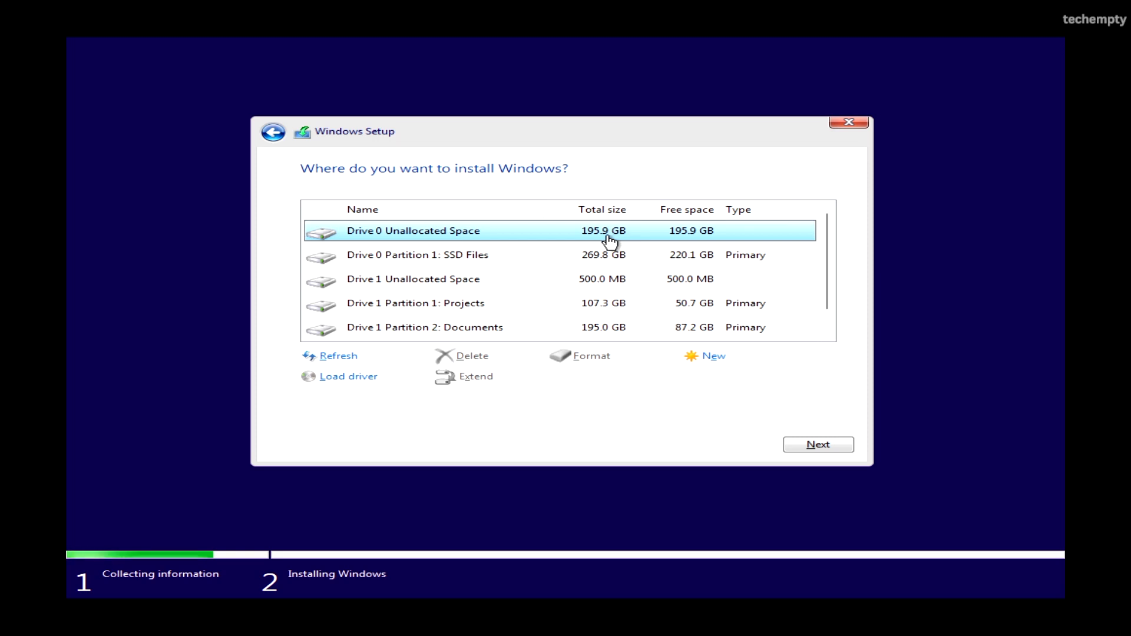
mouse_move(714, 359)
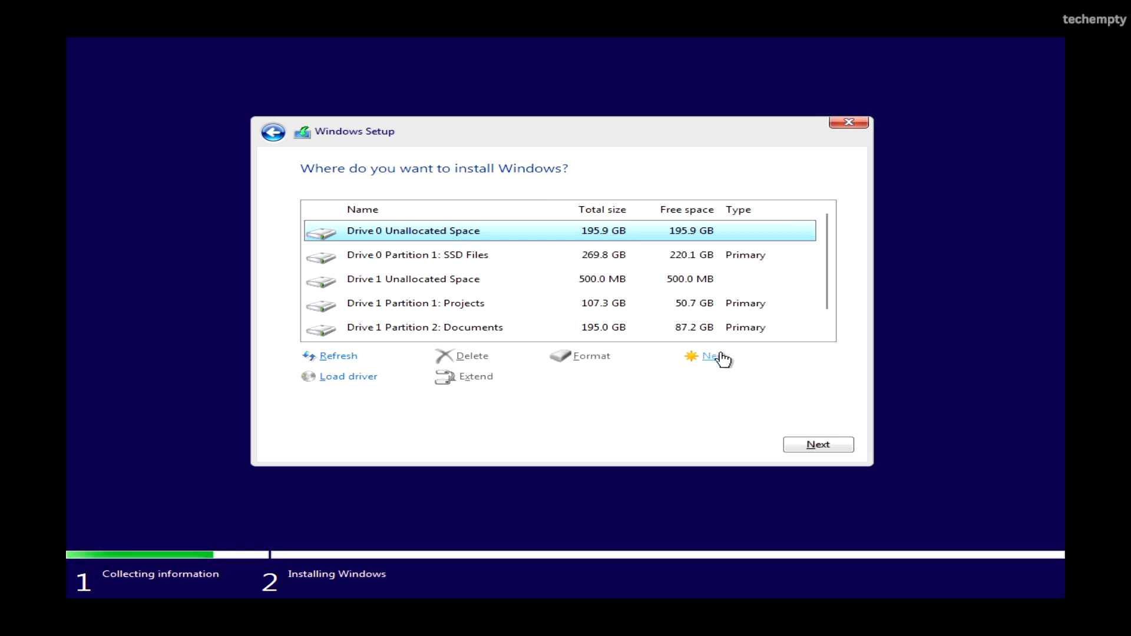
Create new partitions in the unallocated space and install onto Drive 0 Partition 3 (195.8 GB).
click(714, 356)
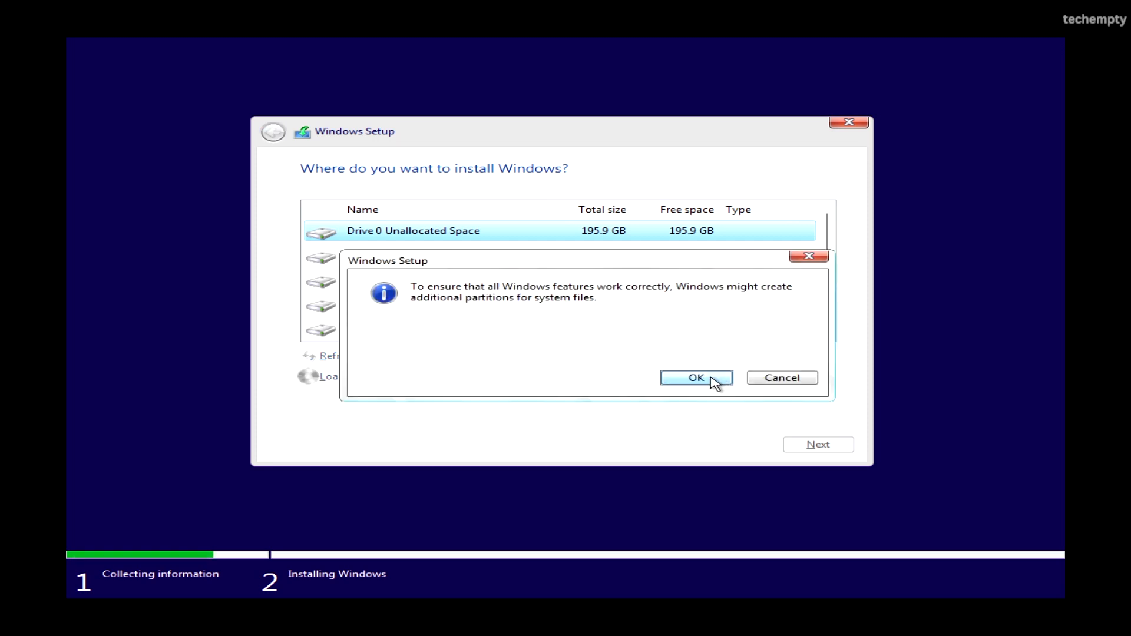
click(695, 377)
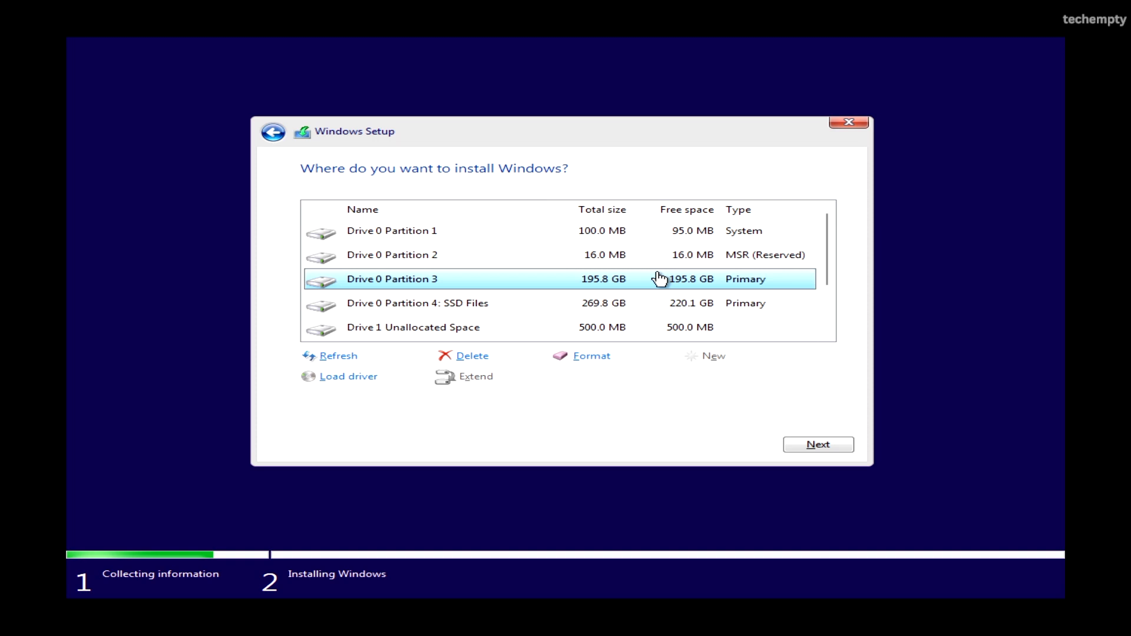
mouse_move(436, 281)
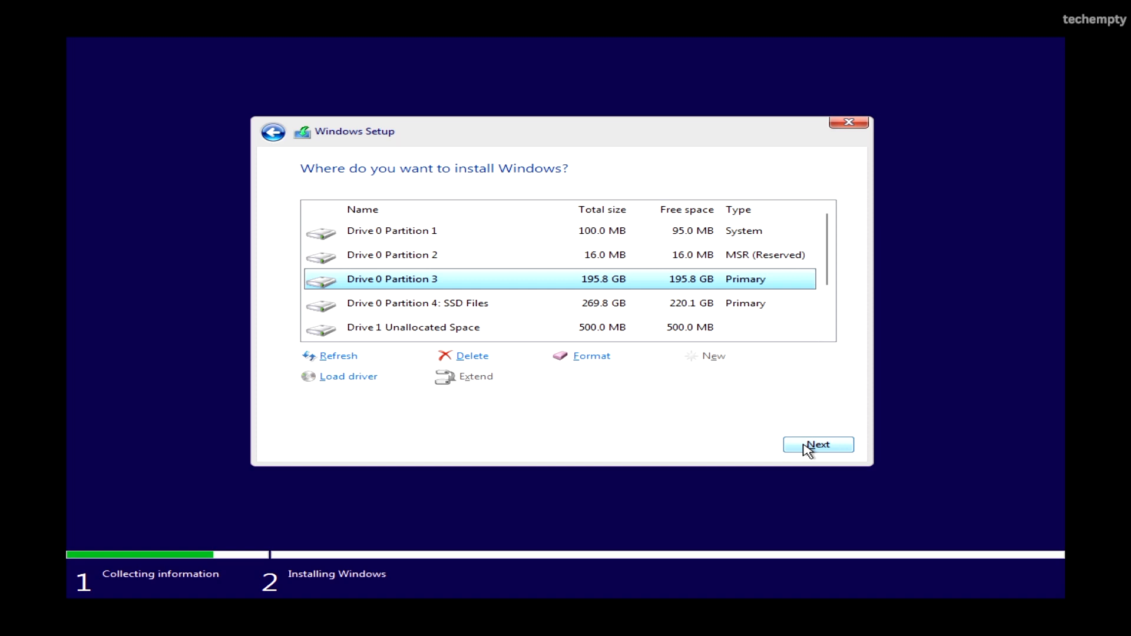
click(818, 444)
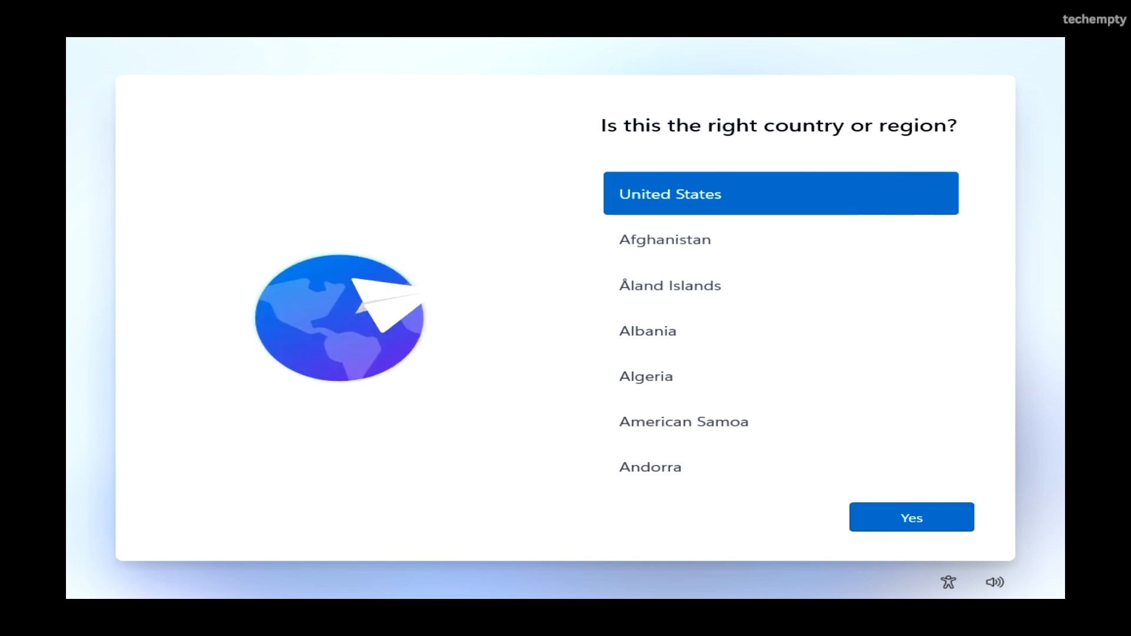
Confirm United States as the country or region in Windows 11 OOBE.
click(911, 517)
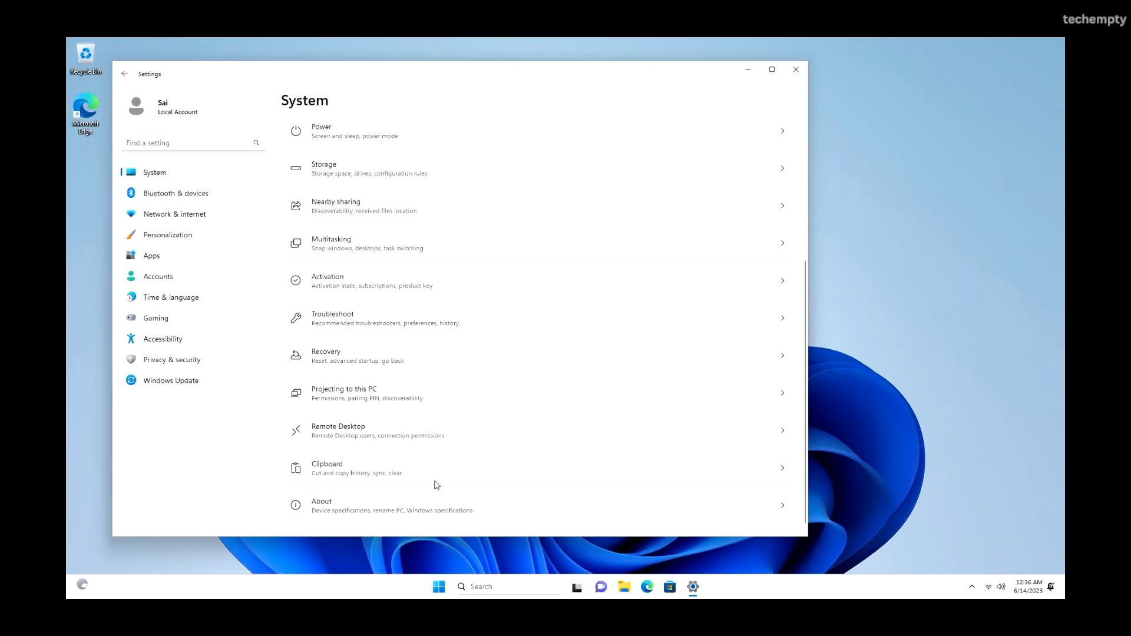
Check for updates in Windows Update so the available updates start downloading.
click(170, 380)
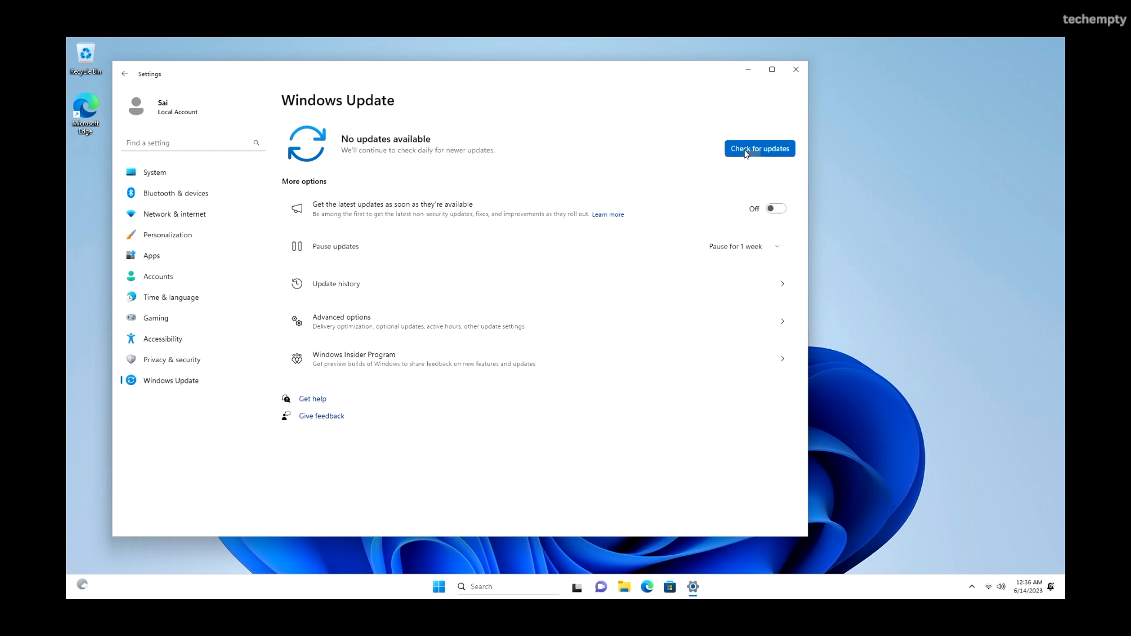
click(758, 148)
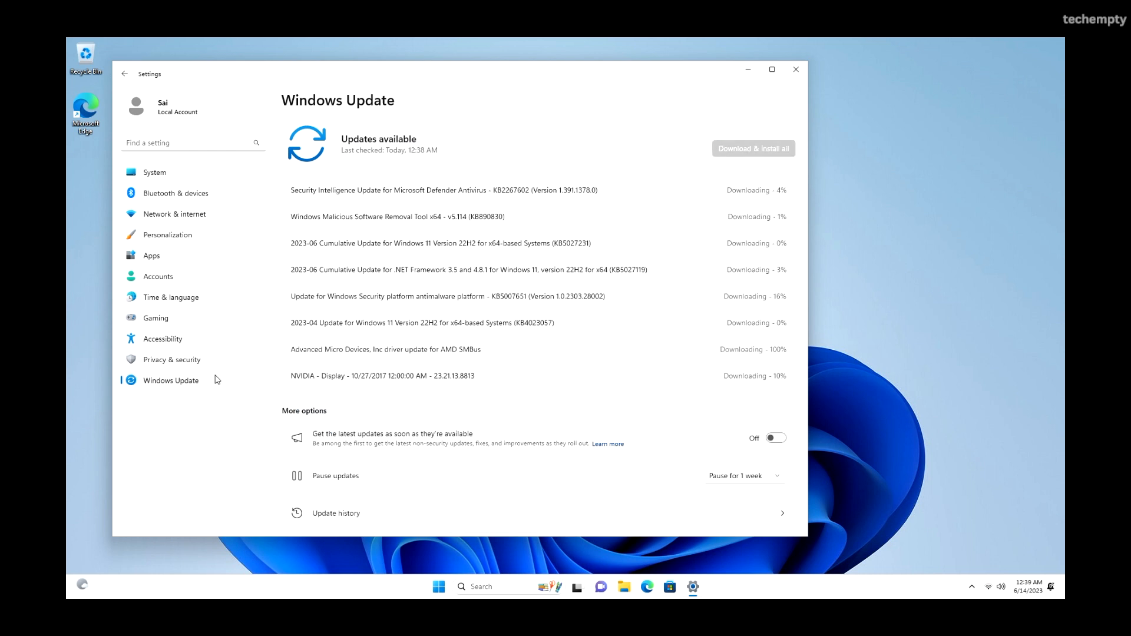
mouse_move(494, 280)
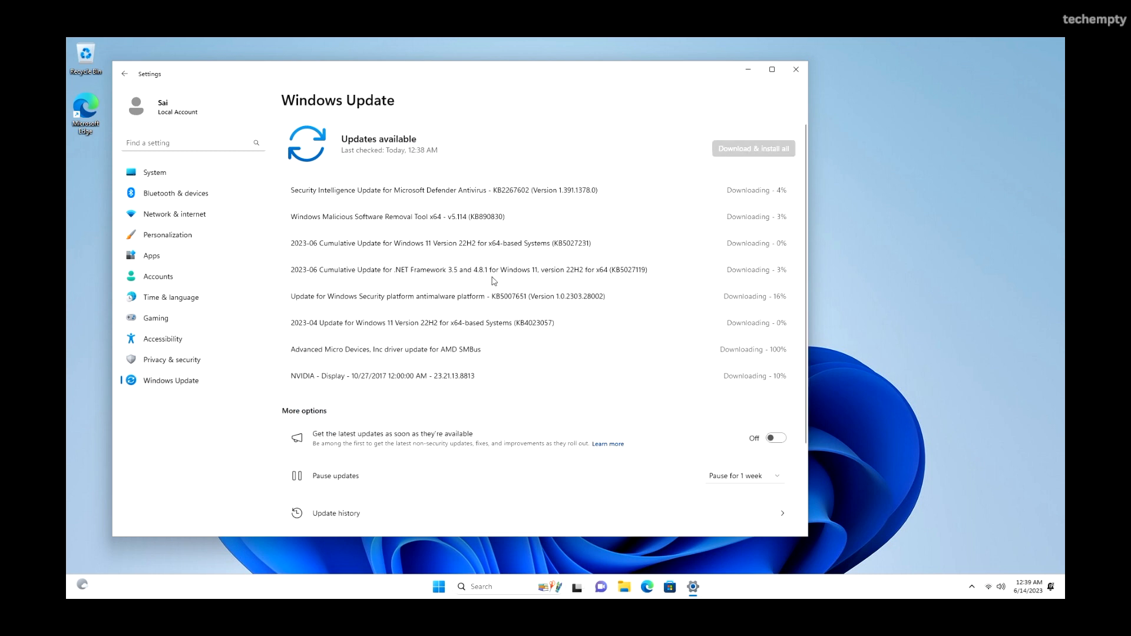